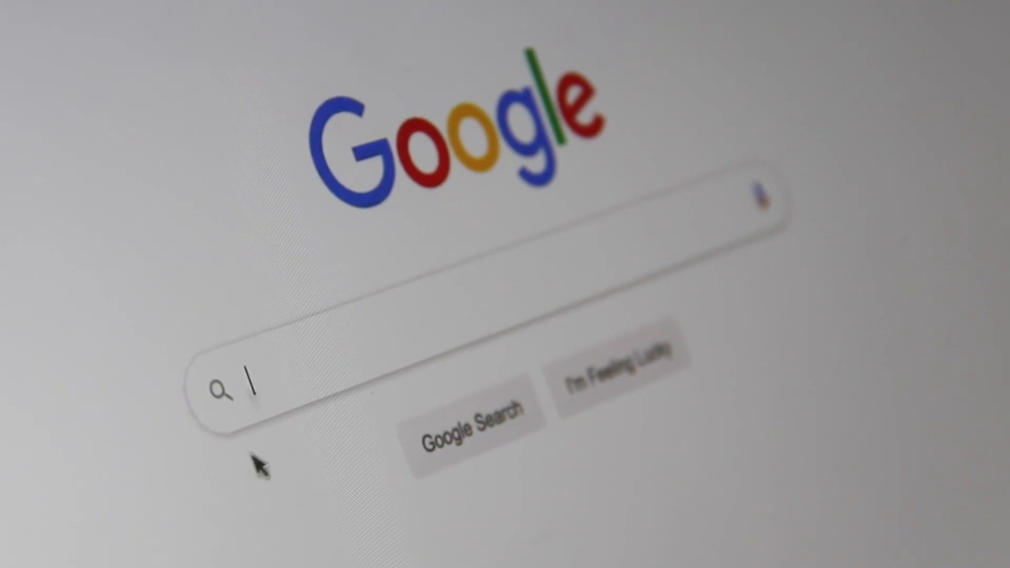
# - Search for autods.com from the Google search box to reach the AutoDS home page
pyautogui.write('Sea')
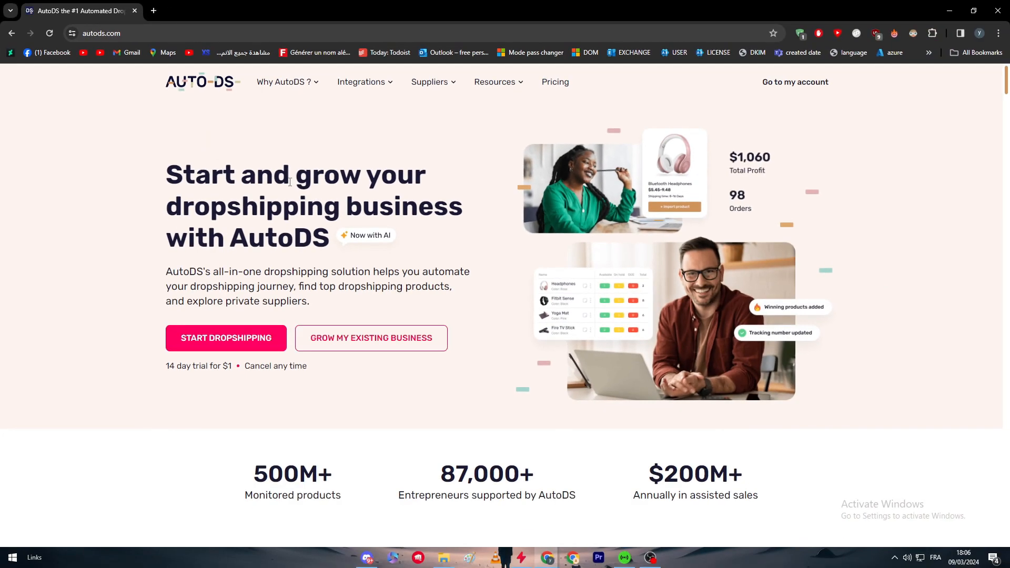
# - Show the Integrations menu listing Shopify, Facebook, Etsy, WooCommerce, eBay, Amazon and Wix
pyautogui.scroll(-3)
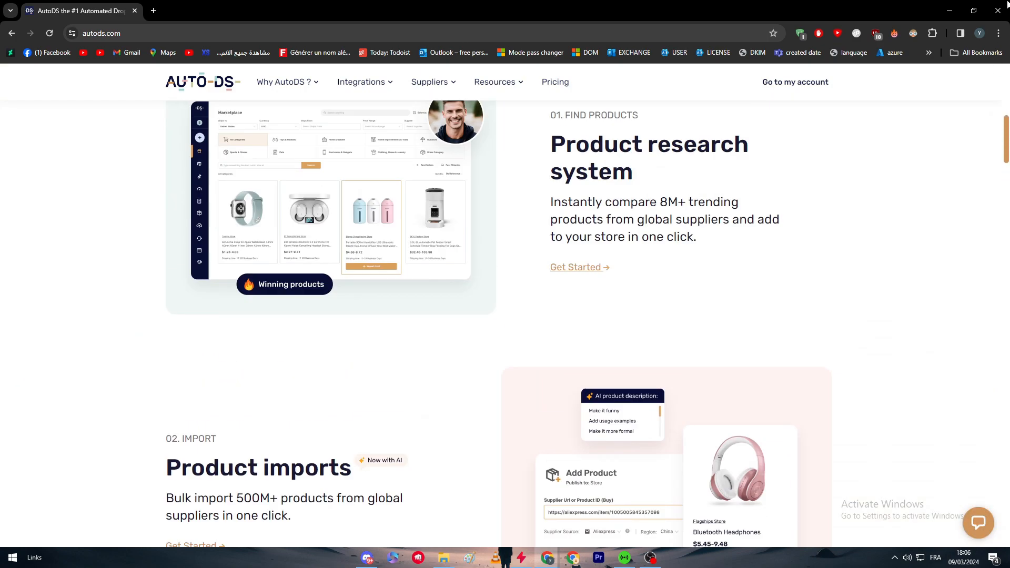
pyautogui.scroll(3)
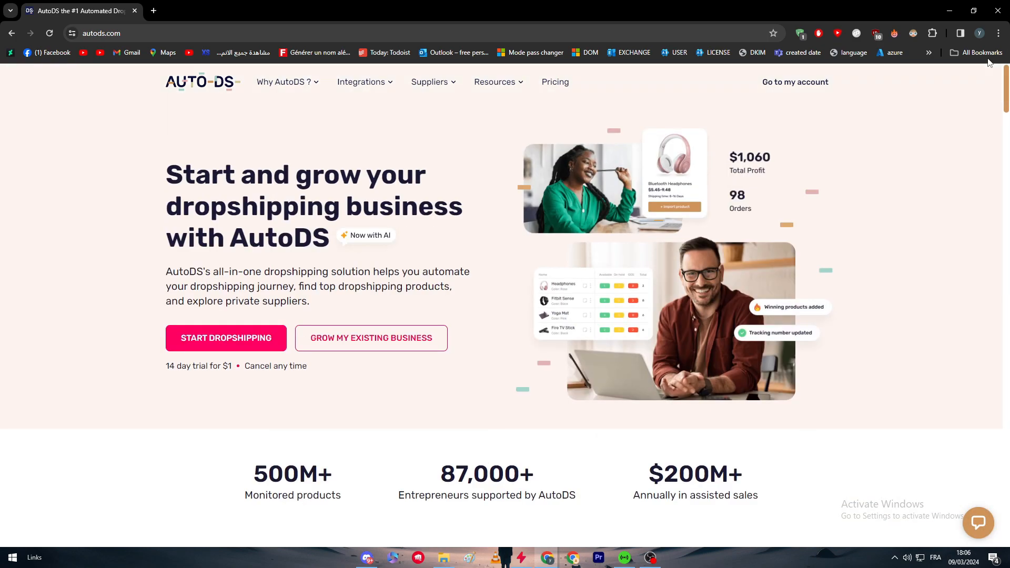
pyautogui.moveTo(367, 88)
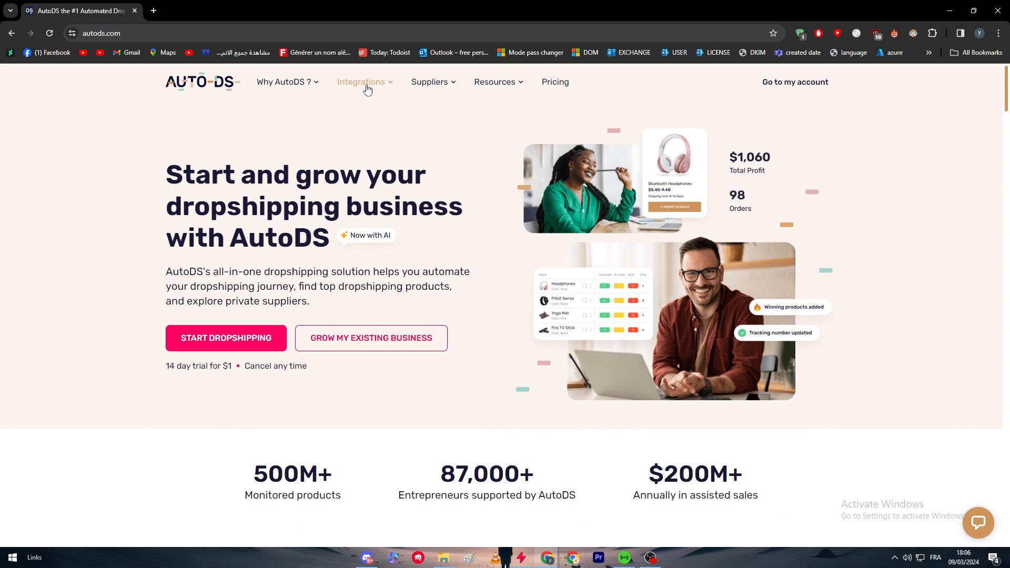
pyautogui.click(361, 81)
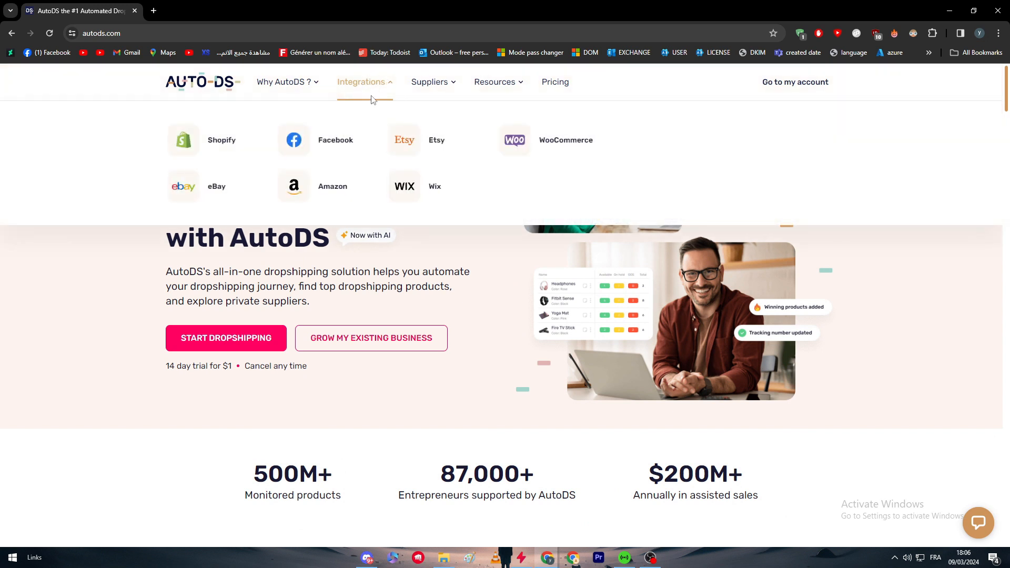
pyautogui.moveTo(373, 103)
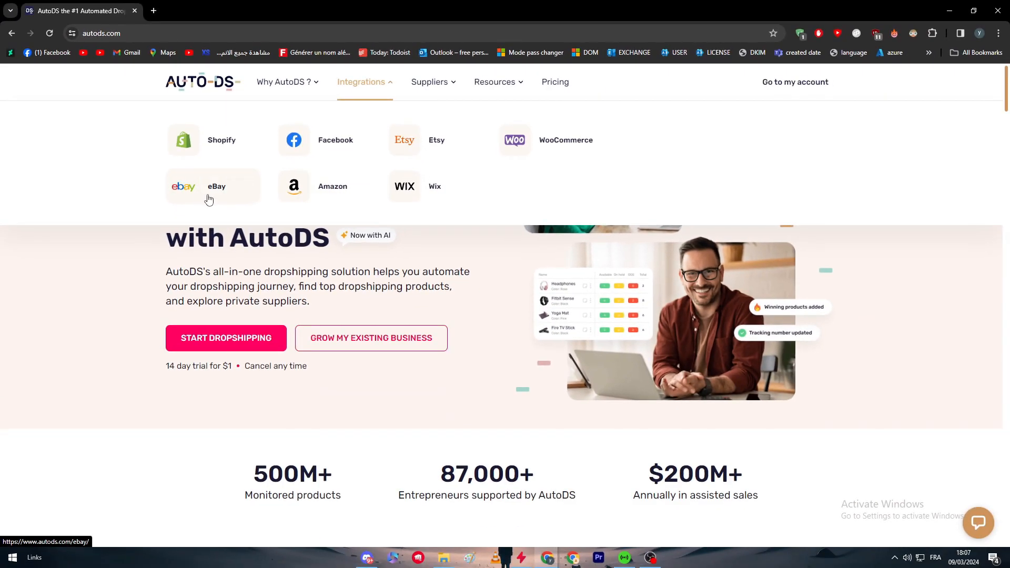
# - View the eBay tool page's product research, draft creation and bulk product lister sections
pyautogui.click(216, 187)
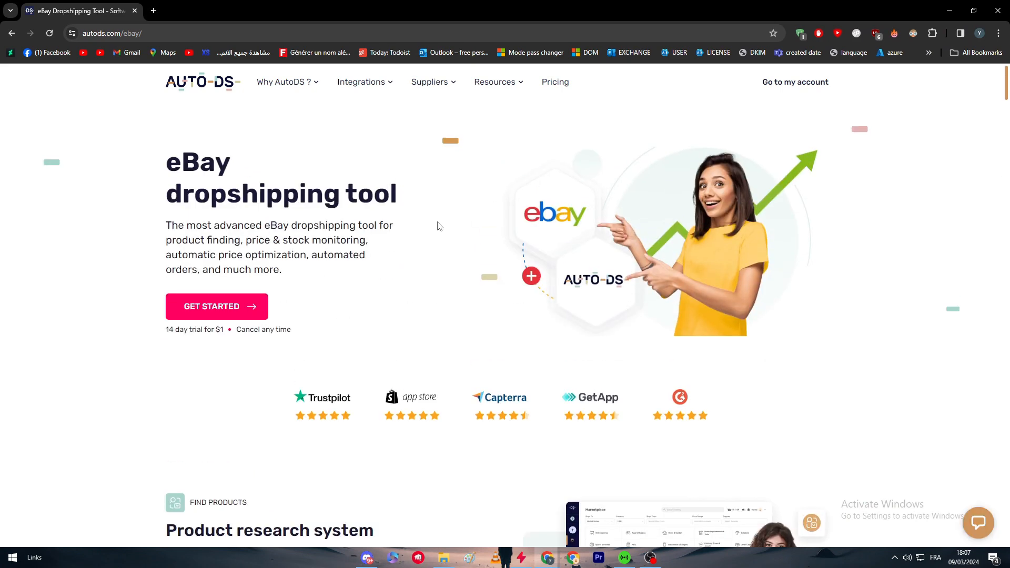
pyautogui.moveTo(407, 231)
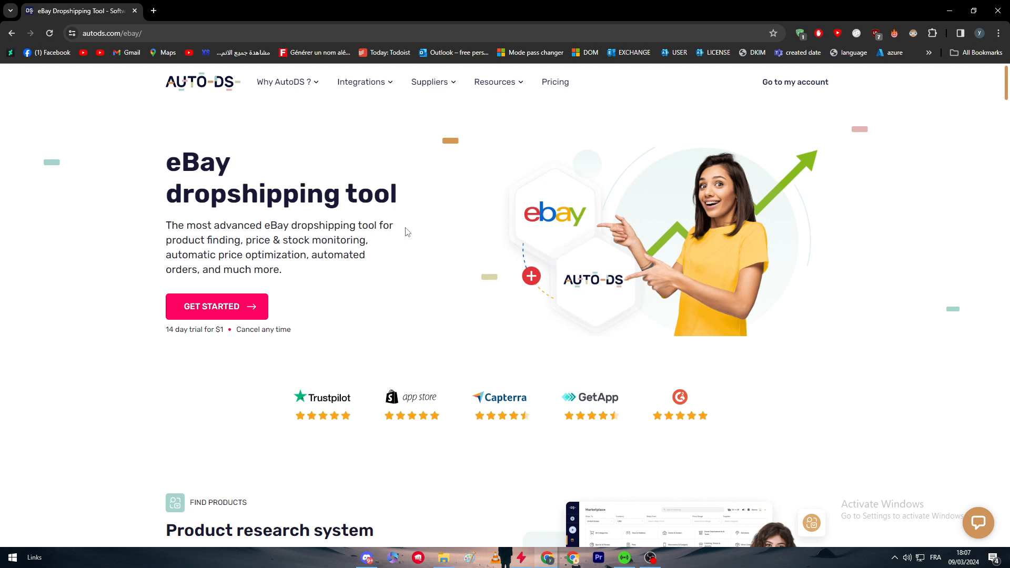
pyautogui.scroll(-3)
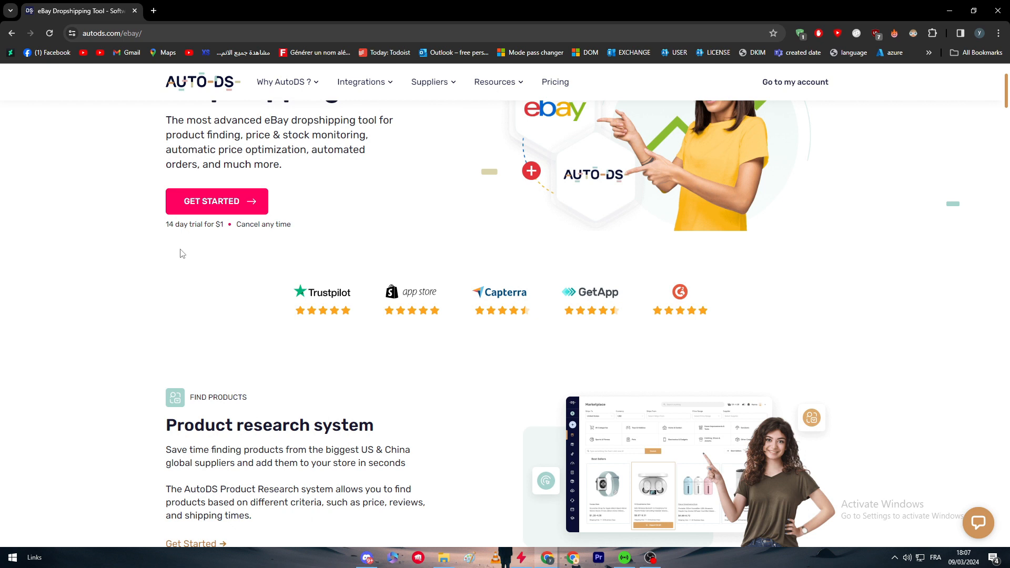
pyautogui.moveTo(273, 312)
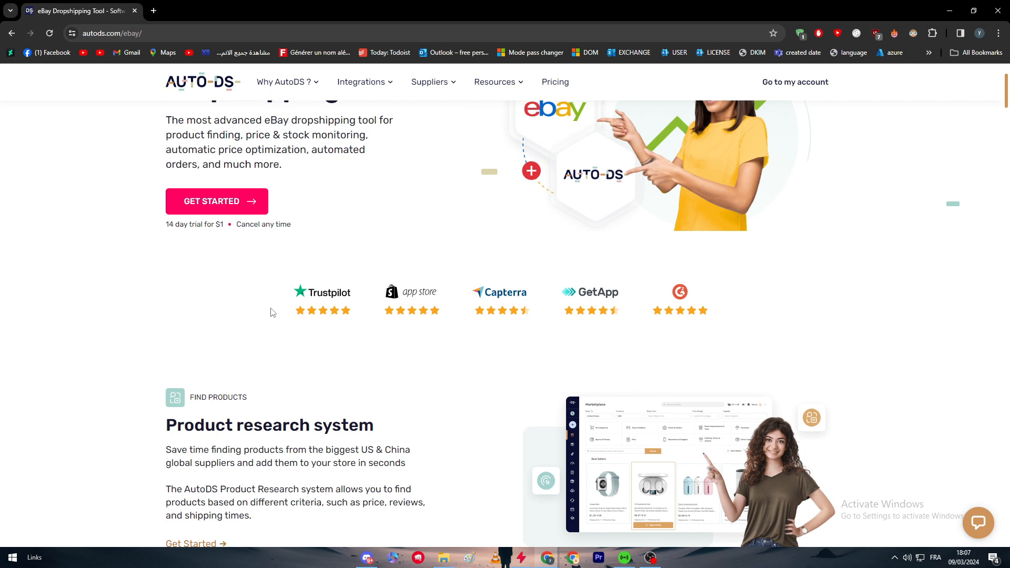
pyautogui.scroll(-3)
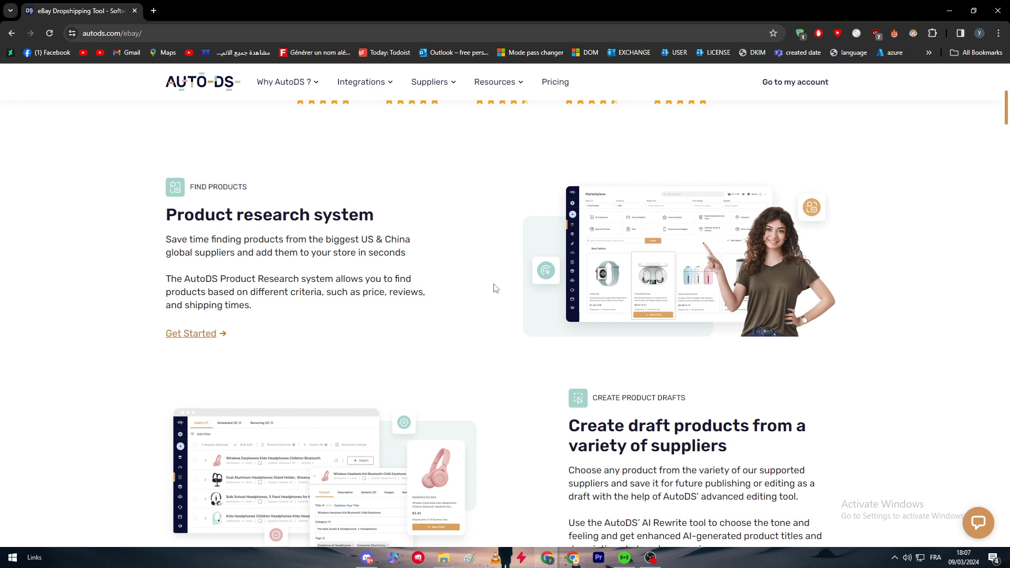
pyautogui.scroll(-3)
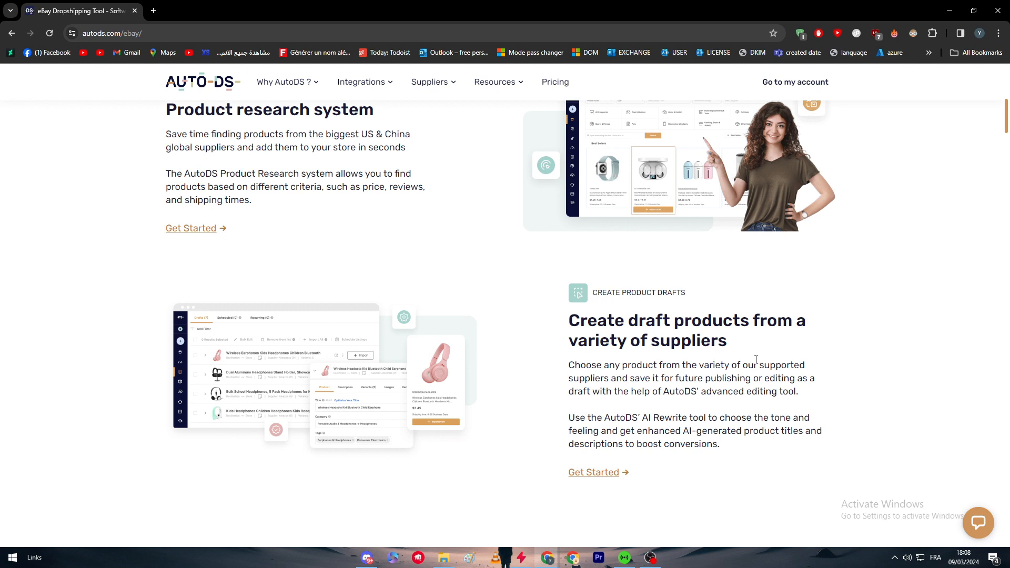
pyautogui.scroll(-3)
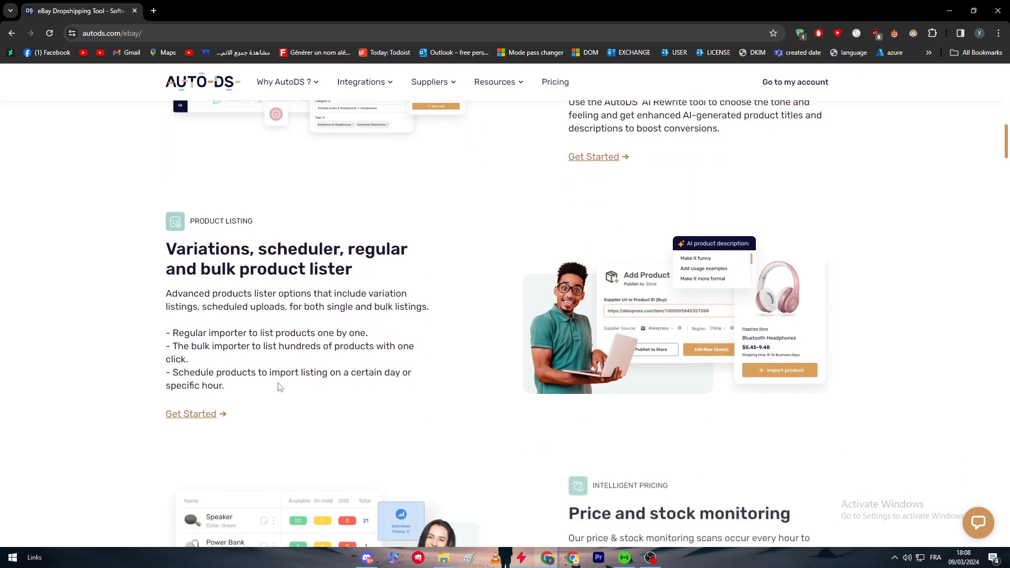
# - Review the eBay page's price monitoring, order fulfillment, tracking and customer support sections
pyautogui.scroll(-3)
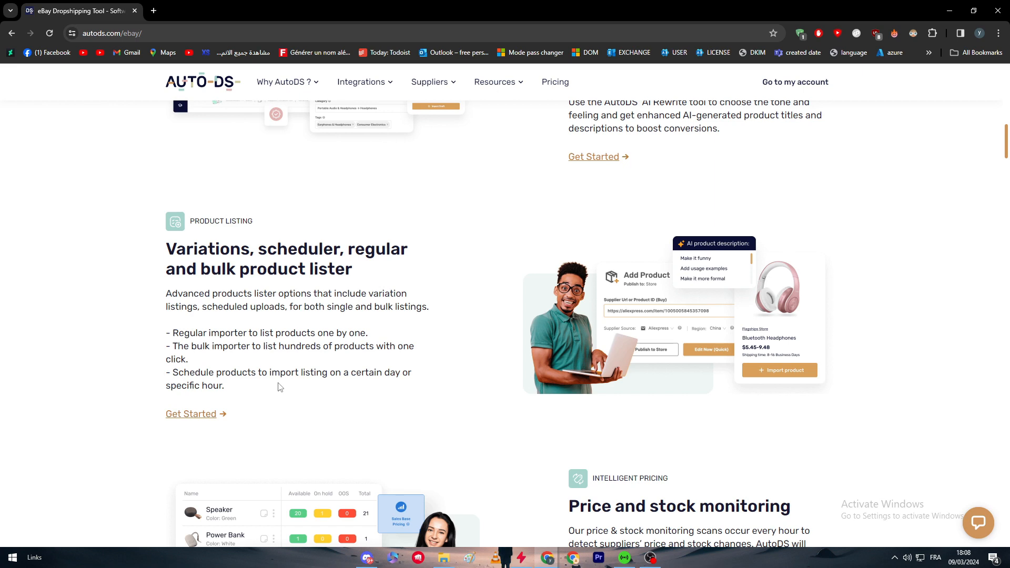
pyautogui.scroll(-3)
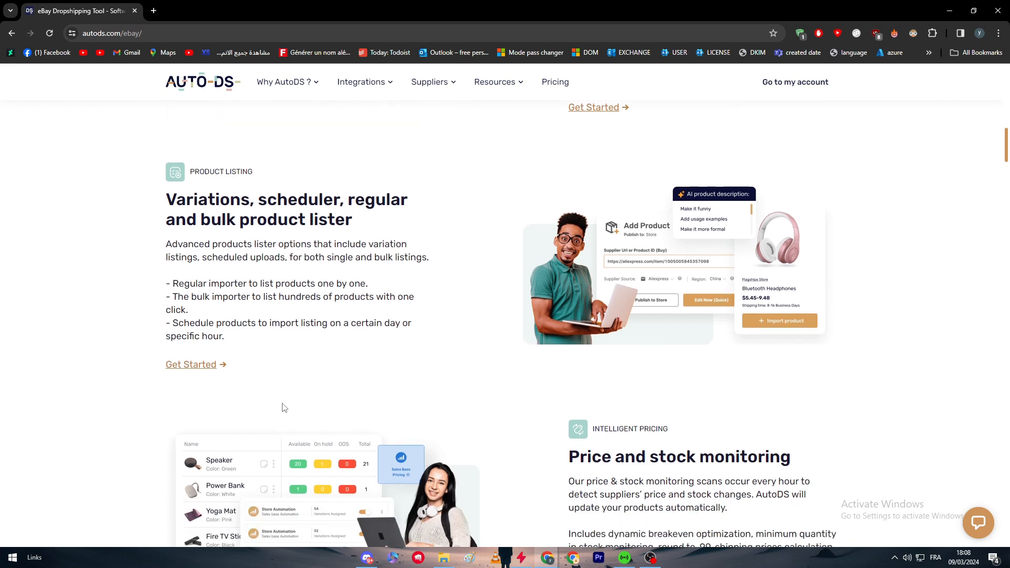
pyautogui.scroll(-3)
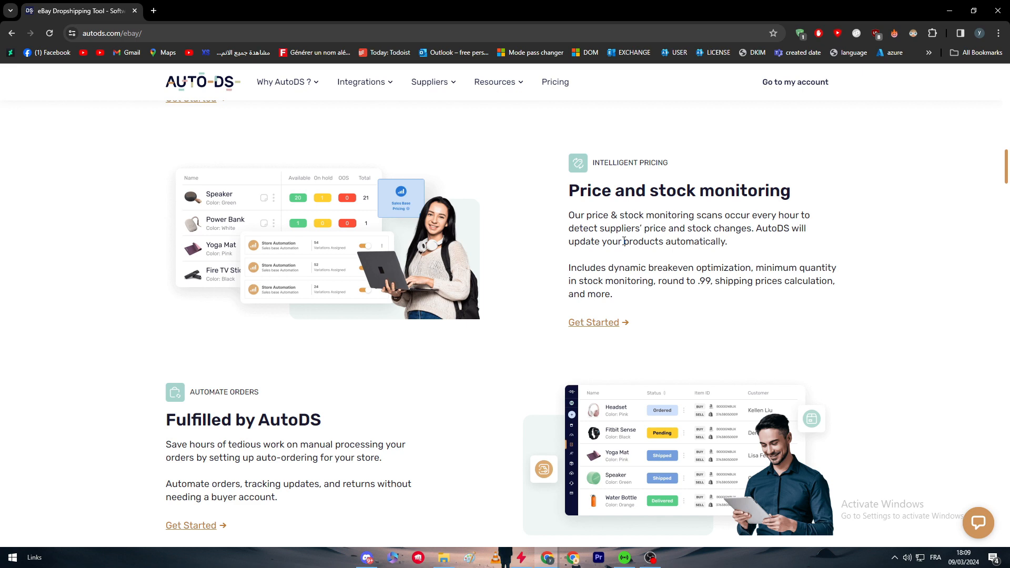
pyautogui.scroll(-3)
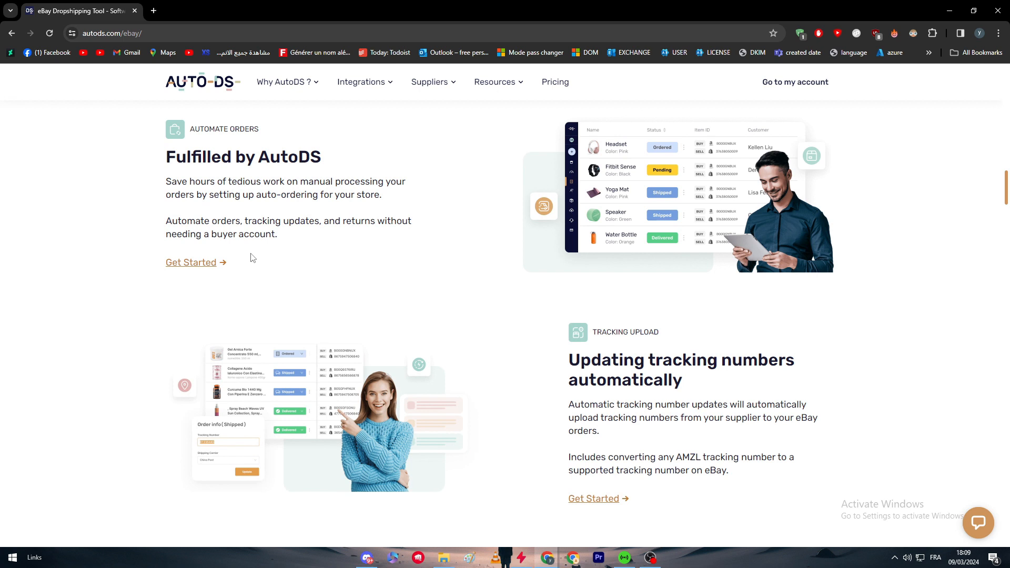
# - Continue past sourcing to the pricing plans from Import 200 to Advanced 800
pyautogui.scroll(-3)
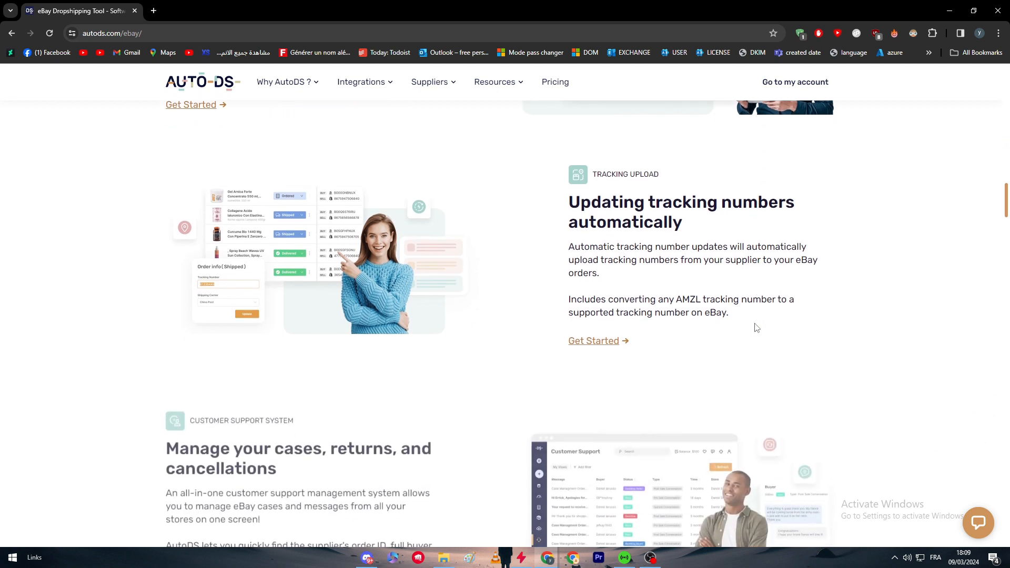
pyautogui.scroll(-3)
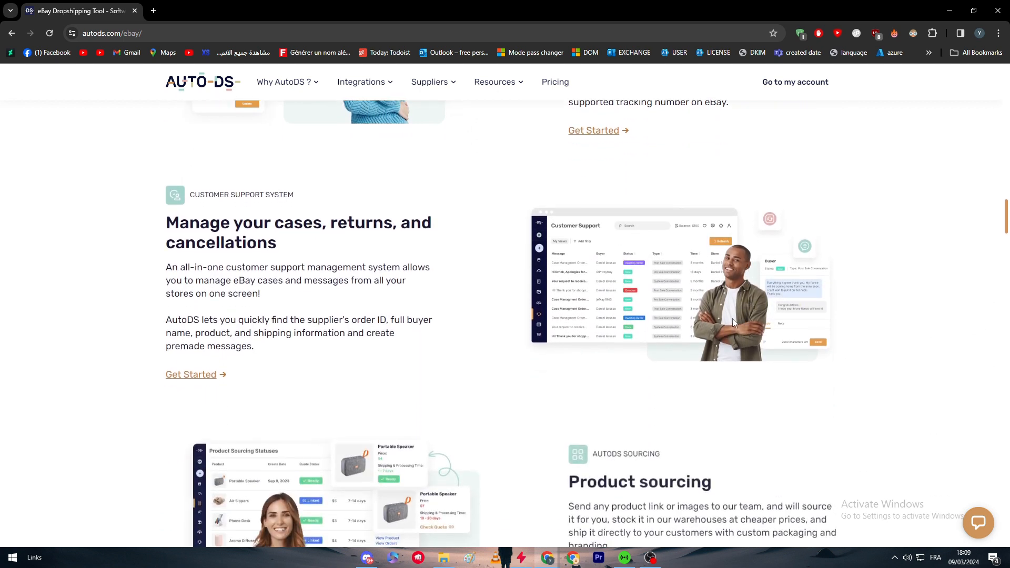
pyautogui.scroll(-3)
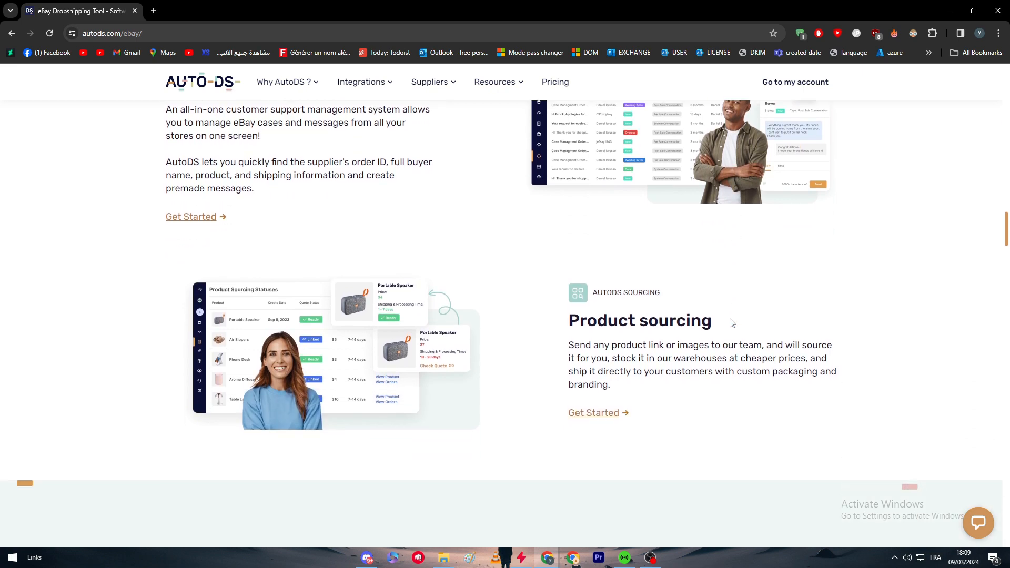
pyautogui.scroll(-3)
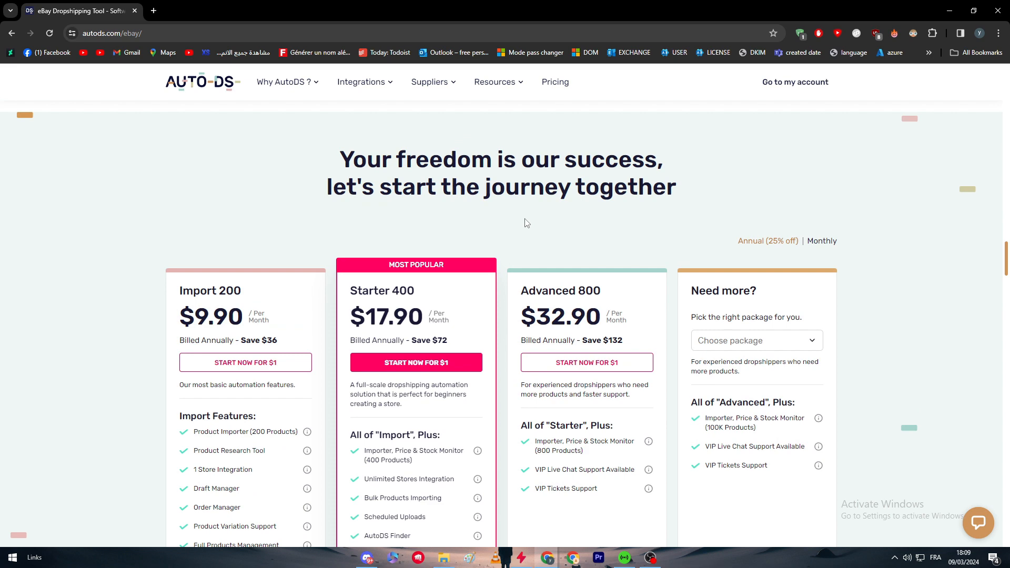
pyautogui.moveTo(533, 133)
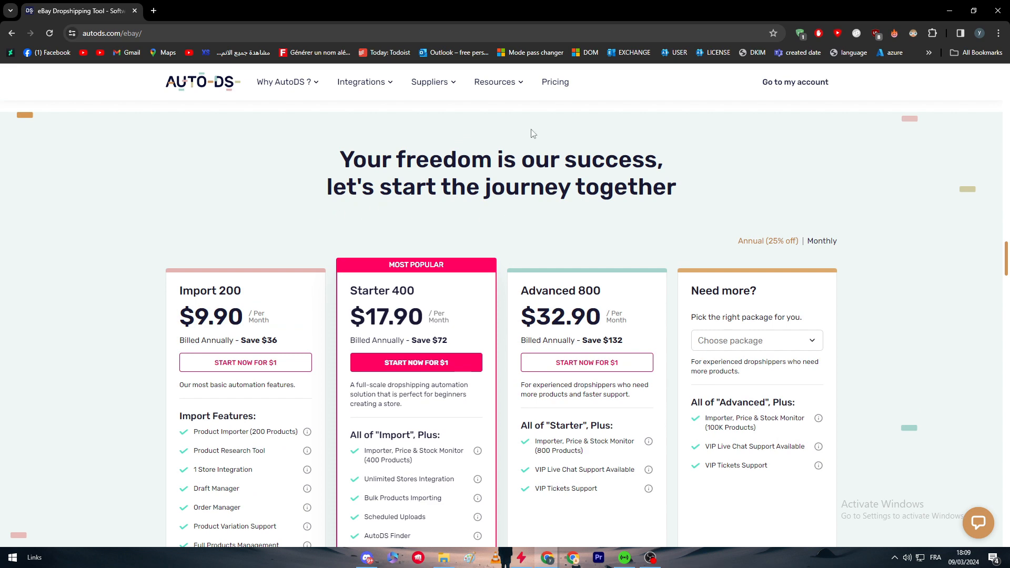
pyautogui.click(555, 82)
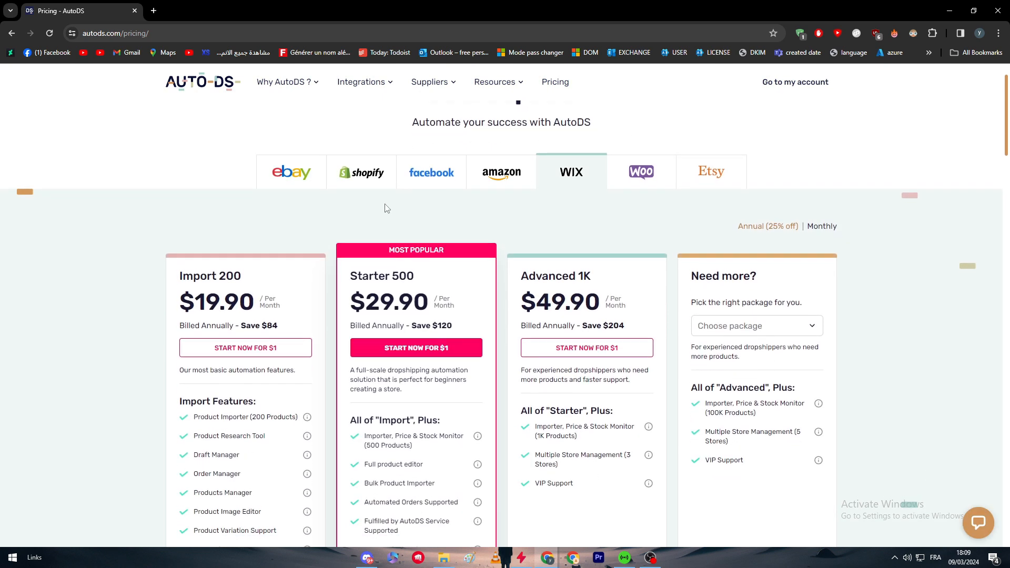
pyautogui.moveTo(568, 229)
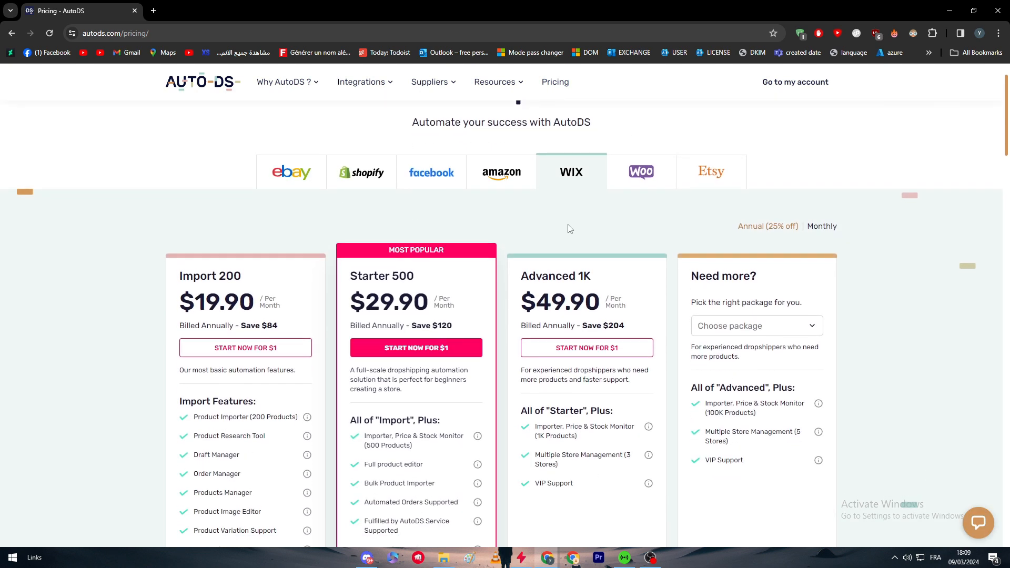
pyautogui.moveTo(657, 188)
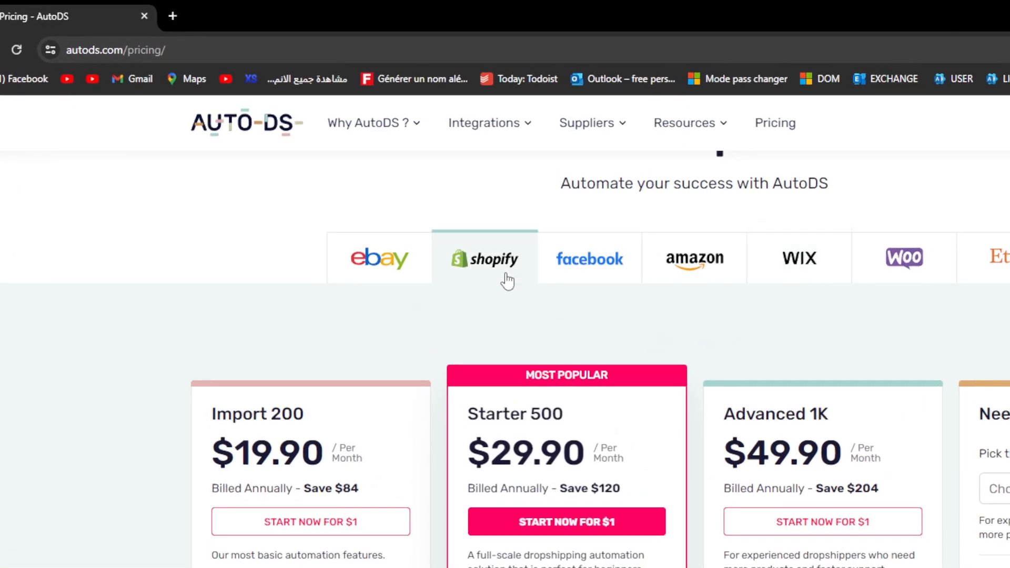
pyautogui.scroll(-3)
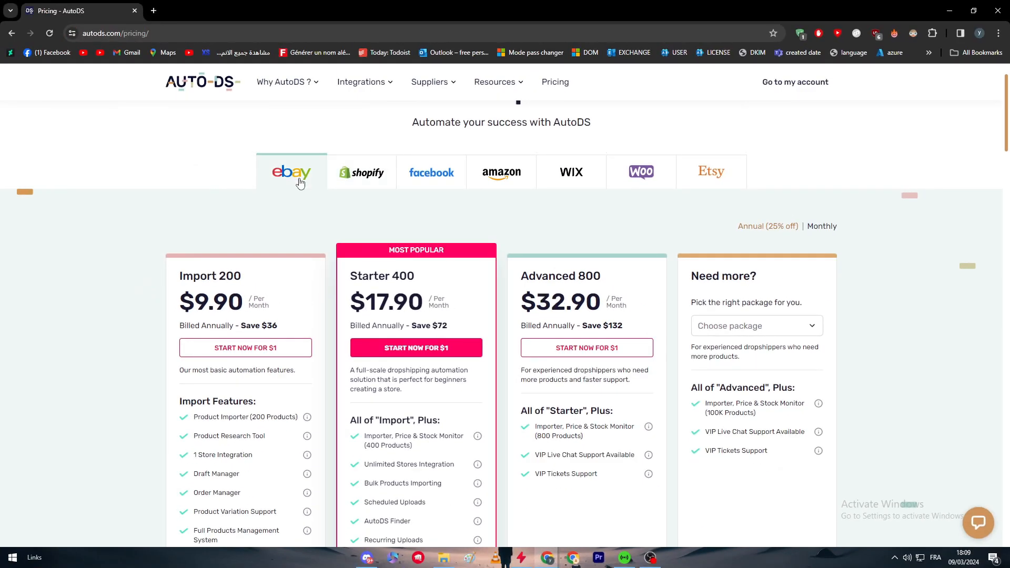
pyautogui.moveTo(633, 319)
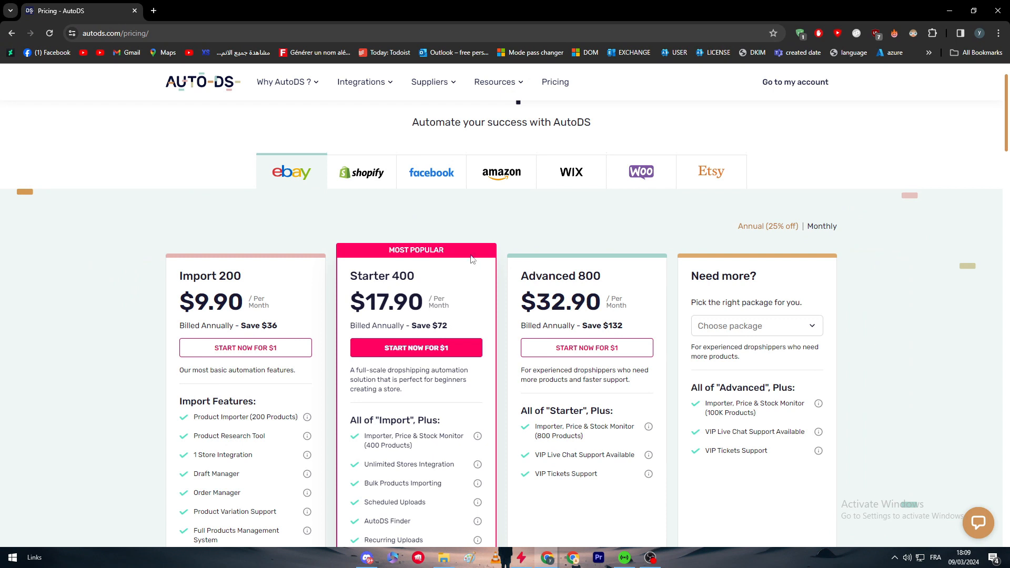
pyautogui.moveTo(158, 318)
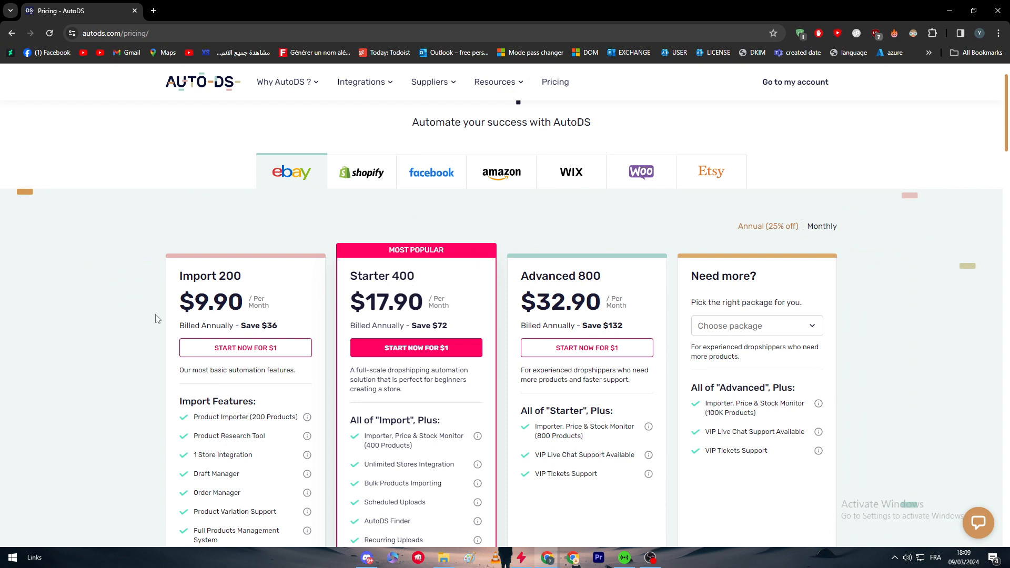
pyautogui.click(362, 172)
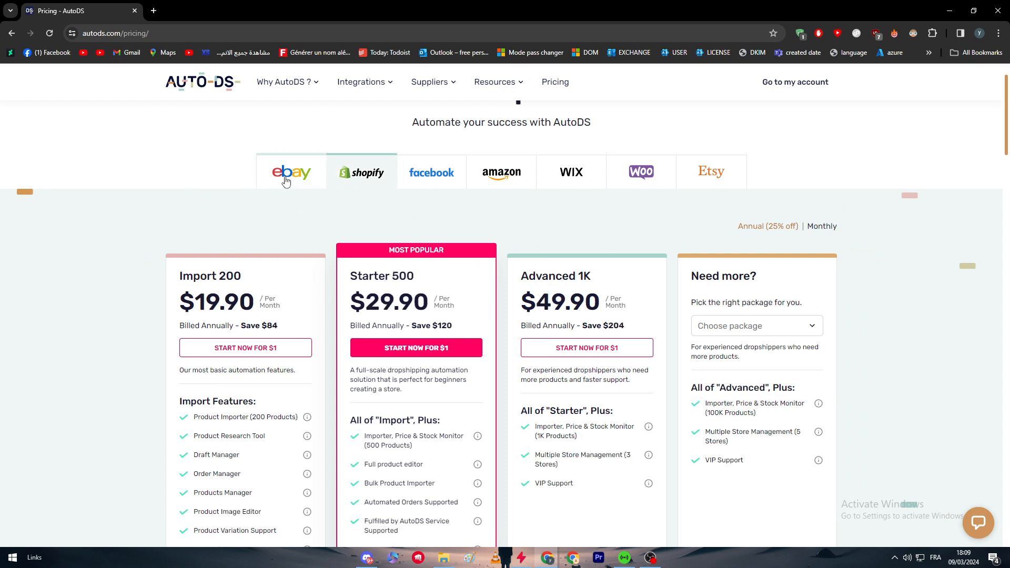
pyautogui.moveTo(303, 181)
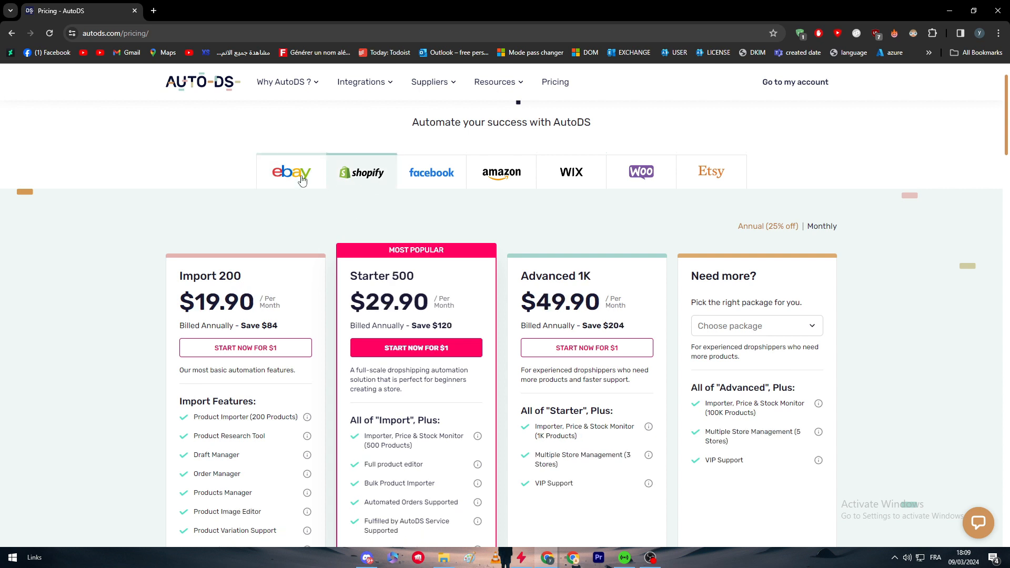
pyautogui.click(432, 173)
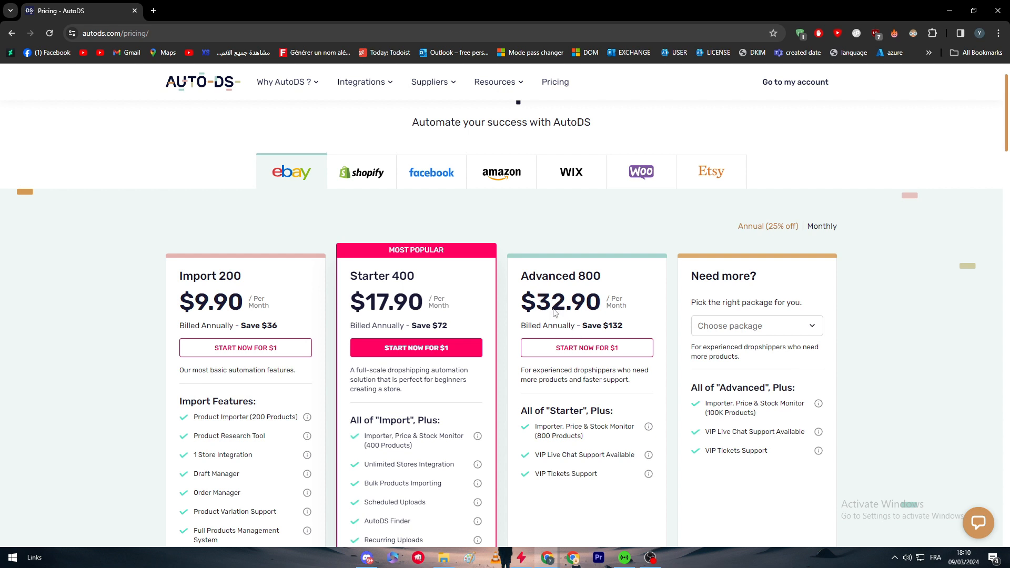
pyautogui.moveTo(363, 207)
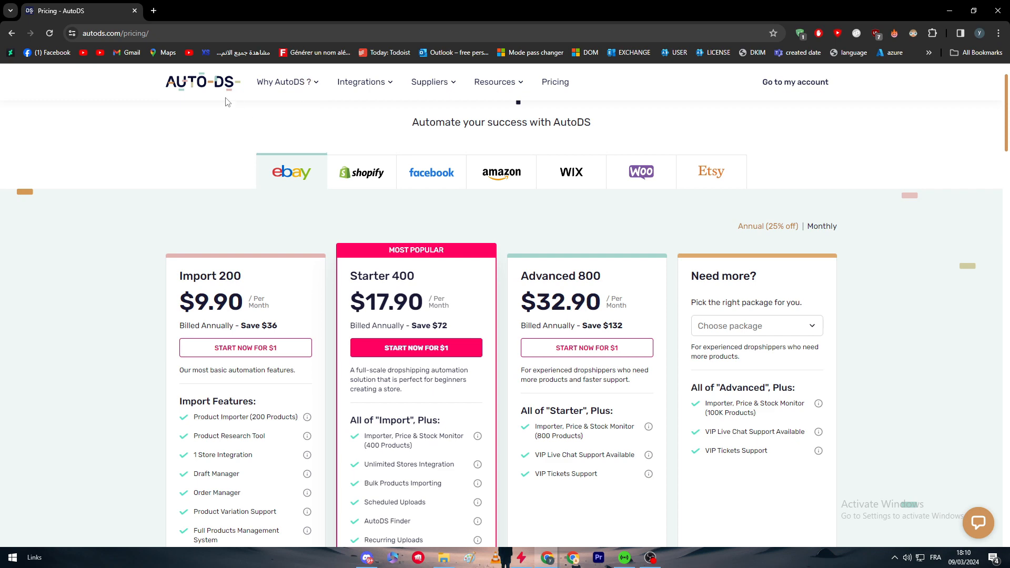
pyautogui.scroll(-3)
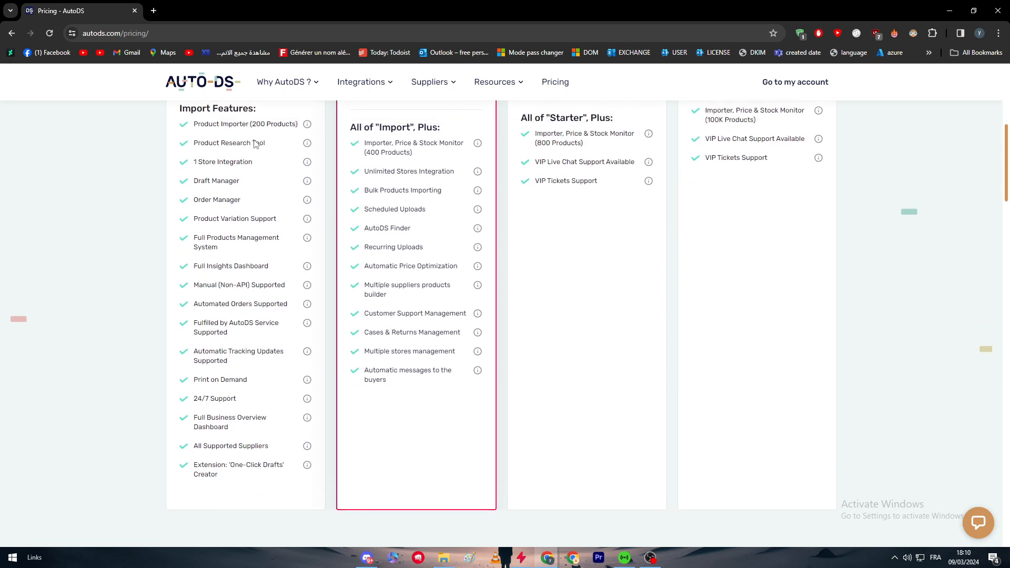
pyautogui.scroll(3)
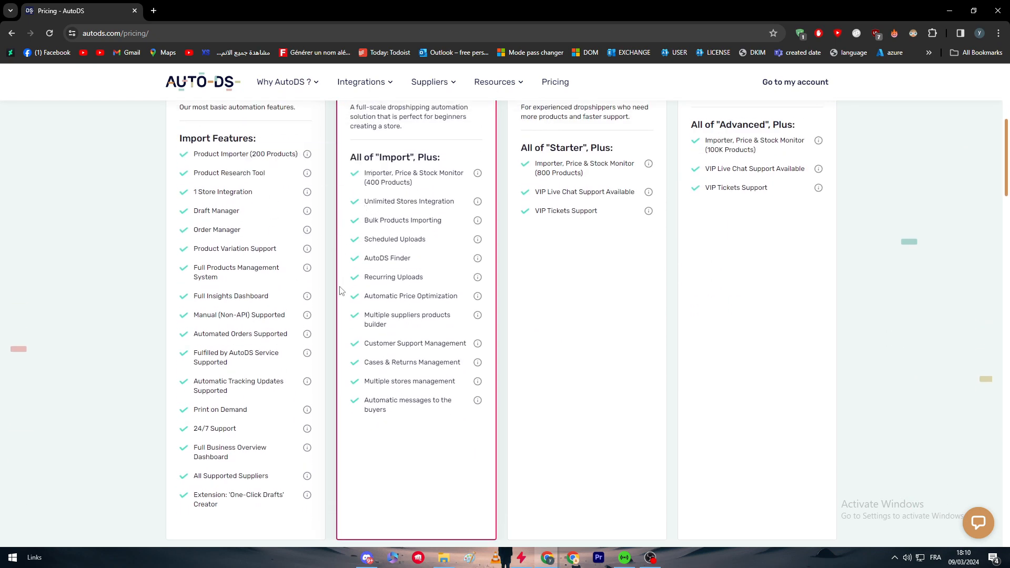
pyautogui.moveTo(222, 201)
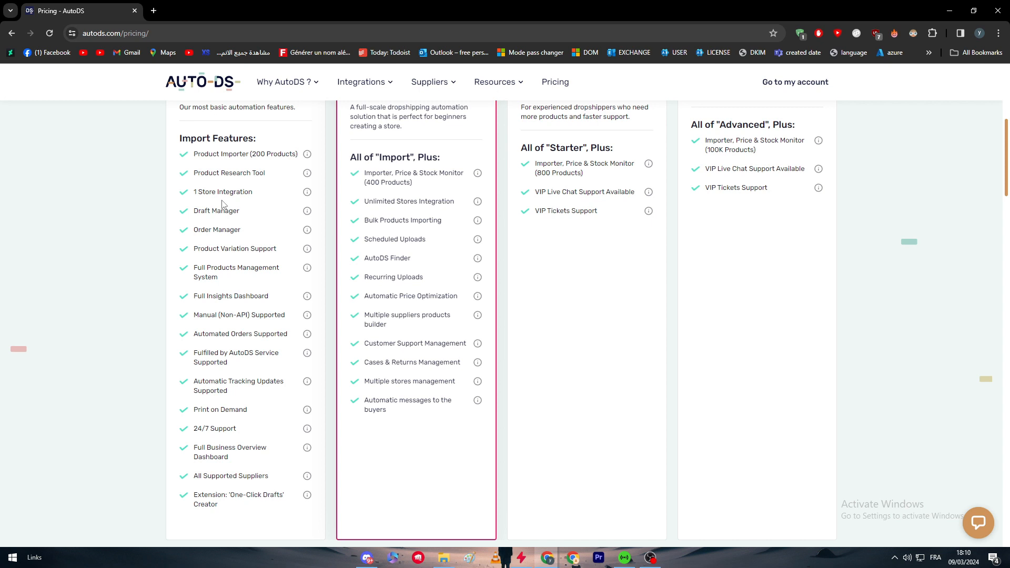
pyautogui.scroll(3)
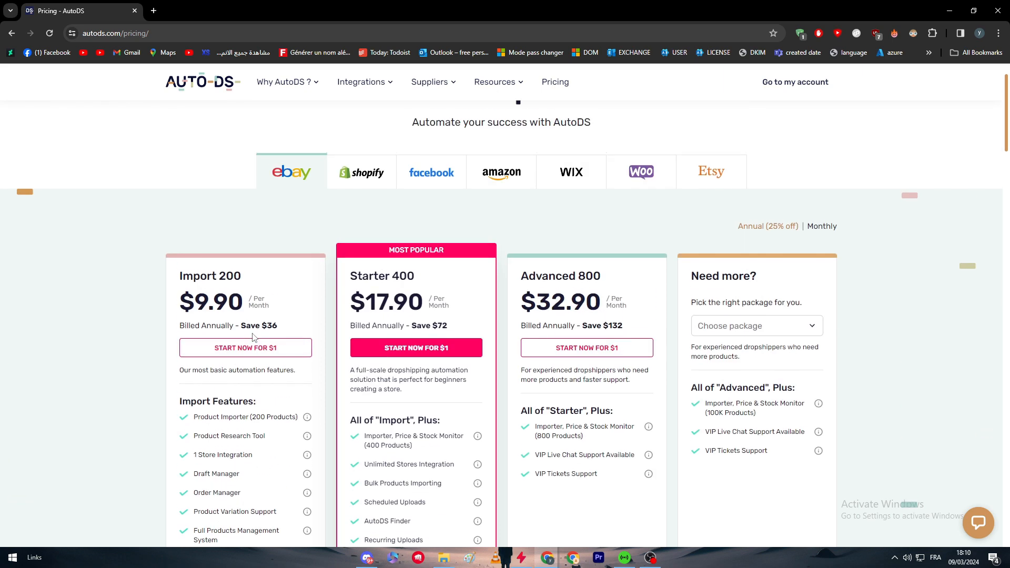
pyautogui.scroll(-3)
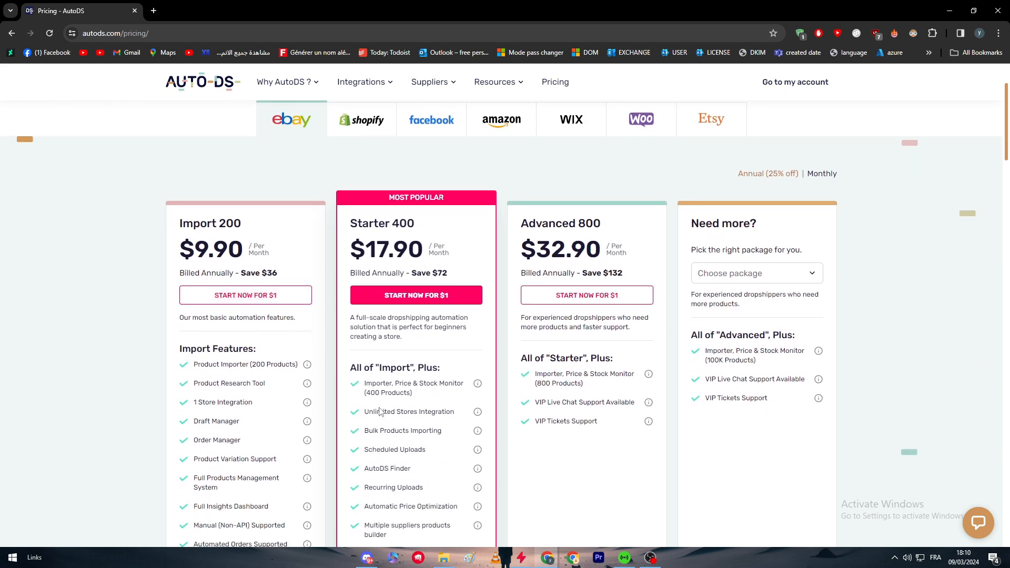
pyautogui.moveTo(349, 415)
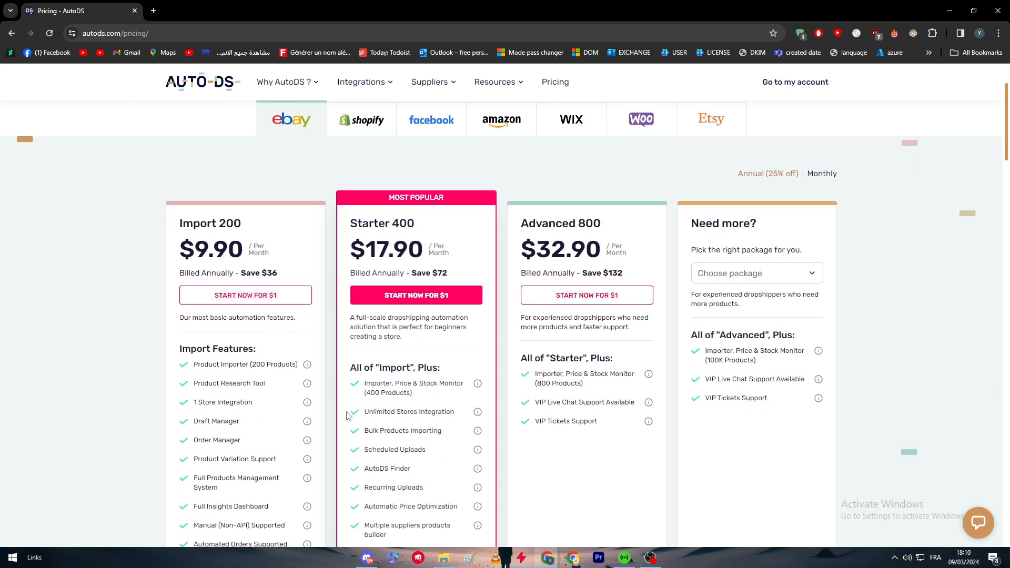
pyautogui.moveTo(344, 428)
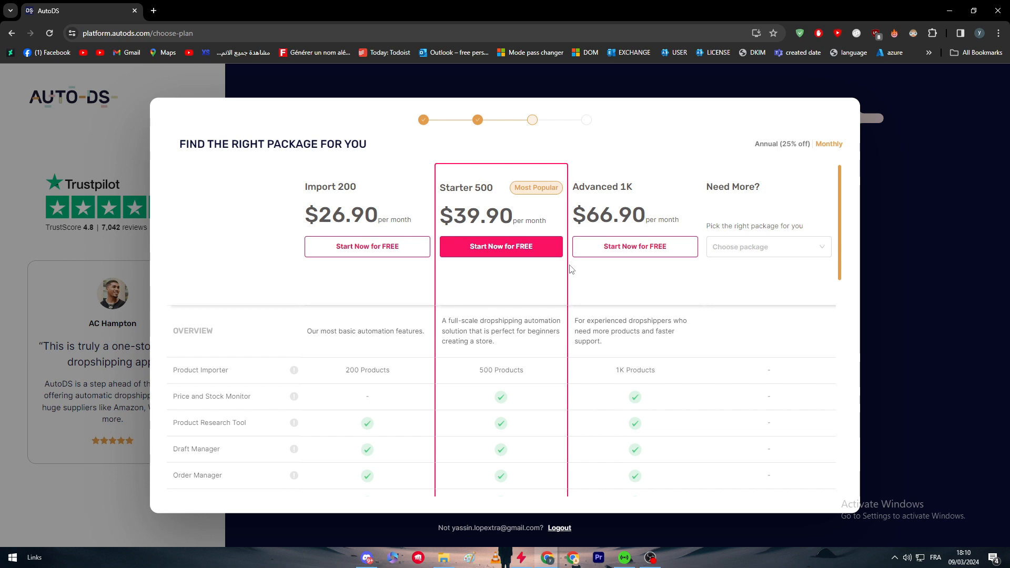
pyautogui.scroll(-3)
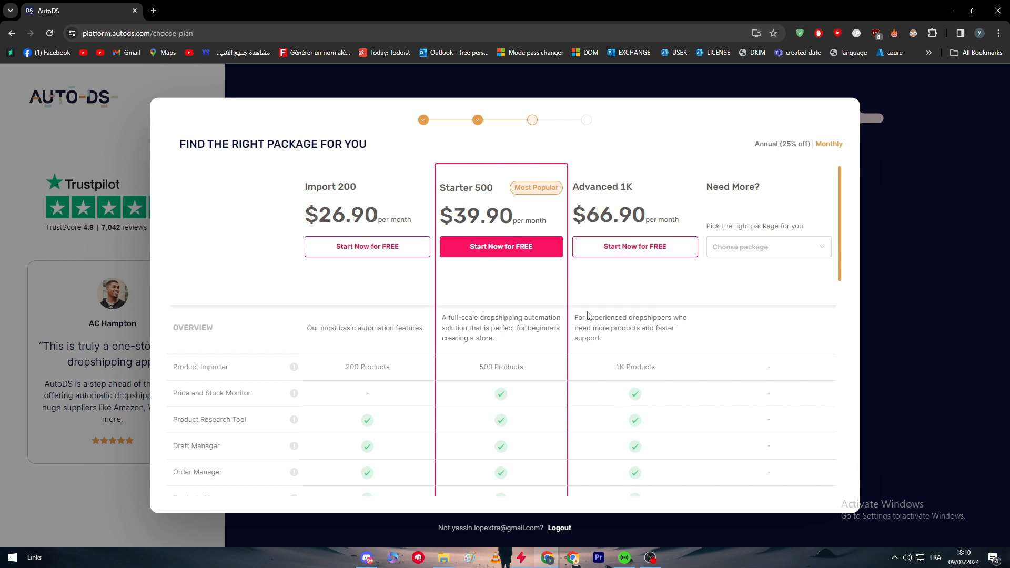
pyautogui.click(768, 247)
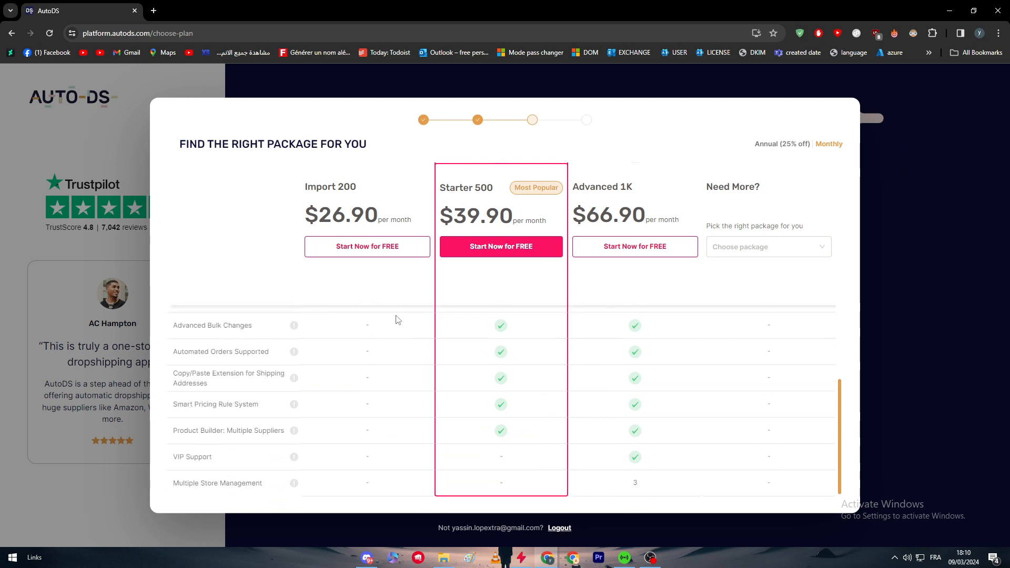
pyautogui.click(12, 33)
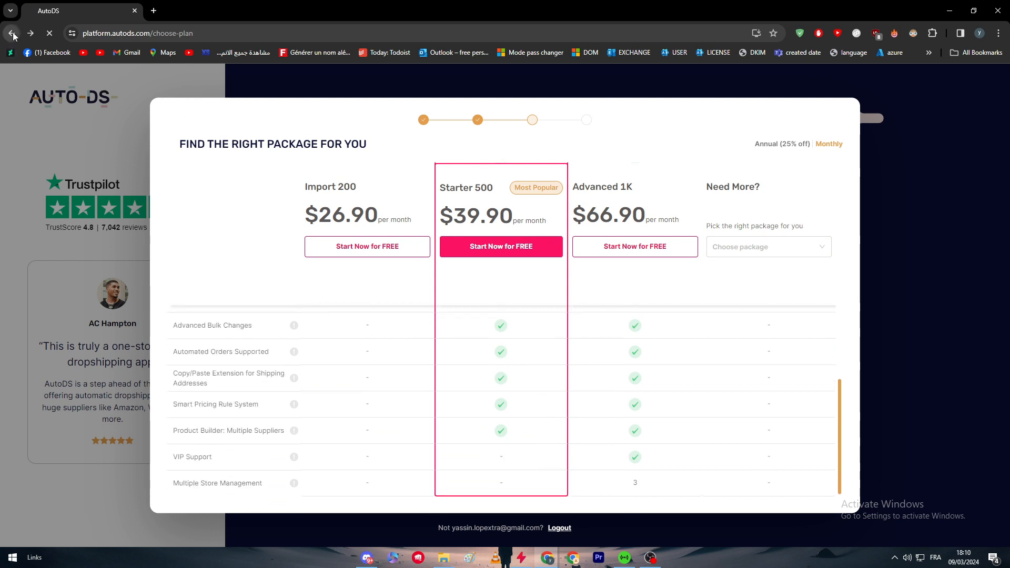
pyautogui.click(13, 33)
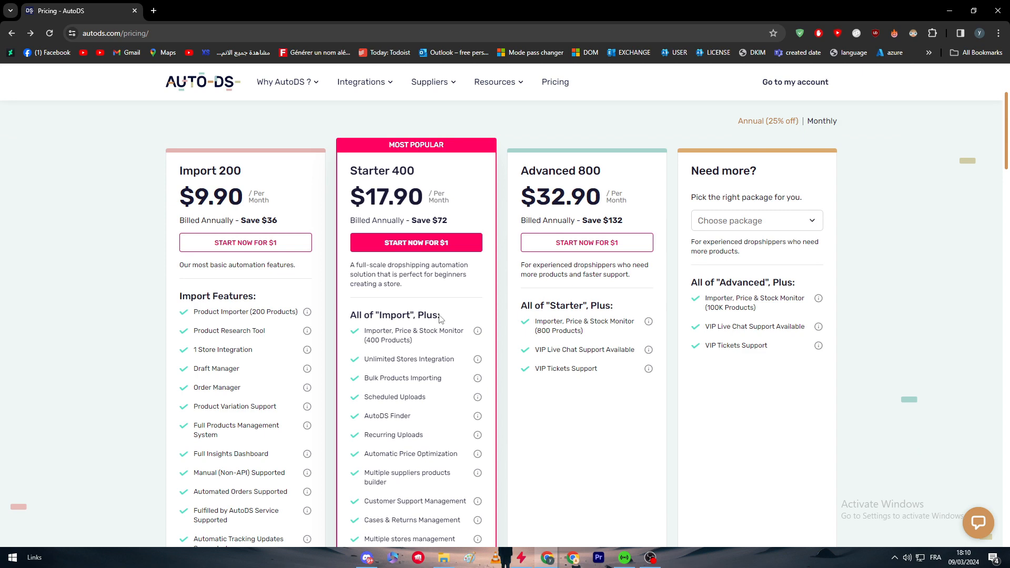
pyautogui.moveTo(401, 406)
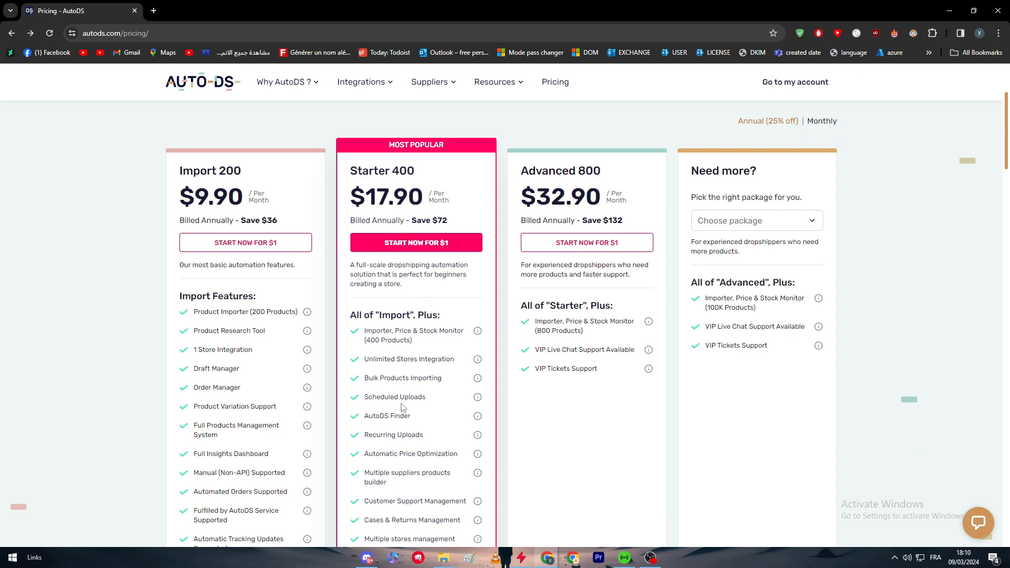
pyautogui.scroll(-3)
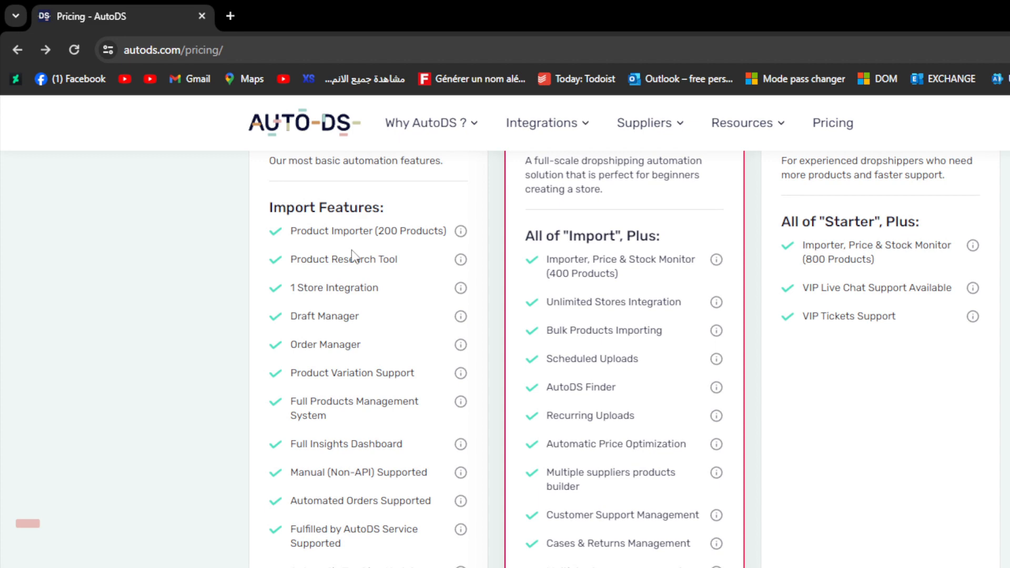
pyautogui.scroll(-3)
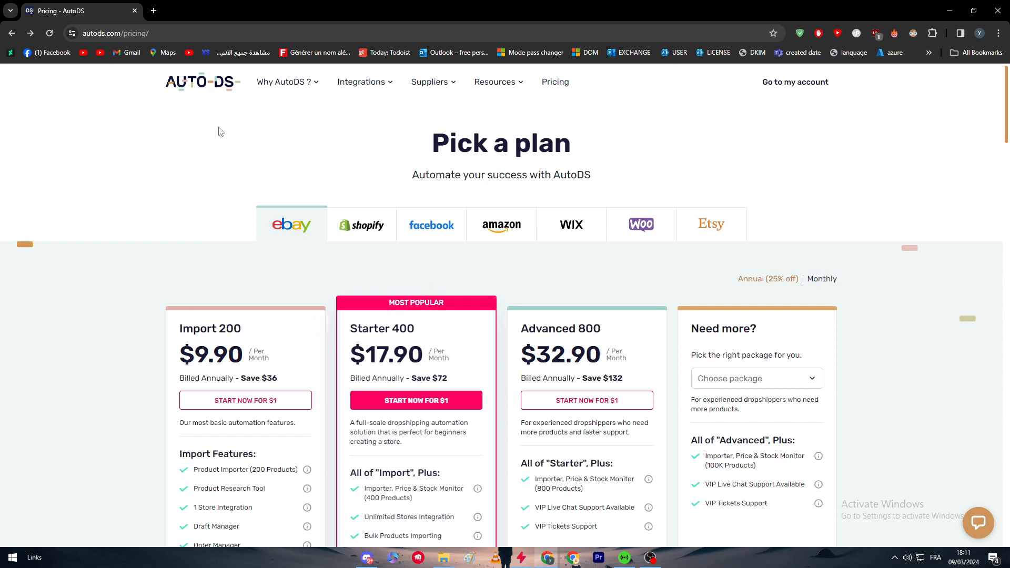
pyautogui.click(202, 82)
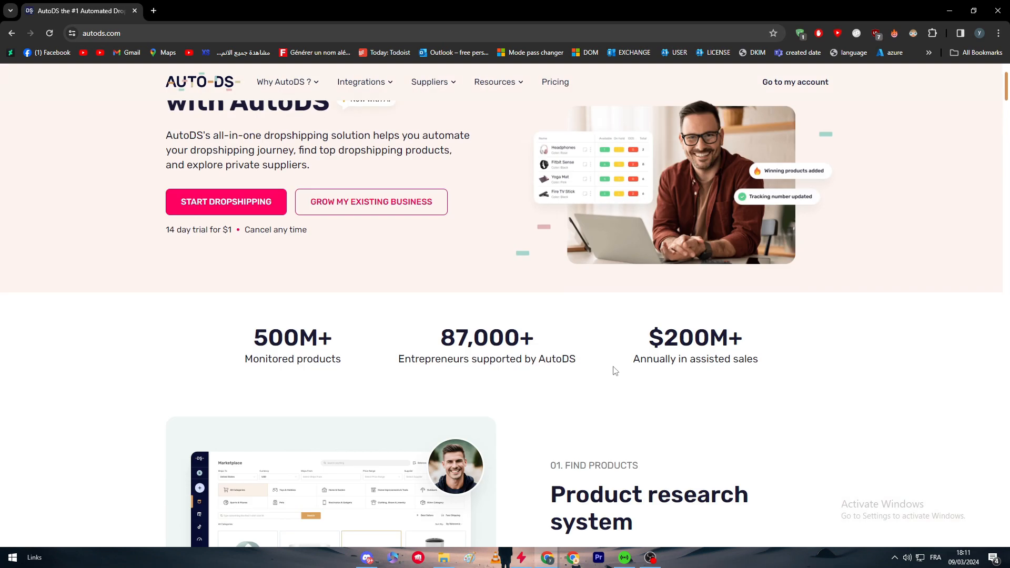
pyautogui.click(361, 81)
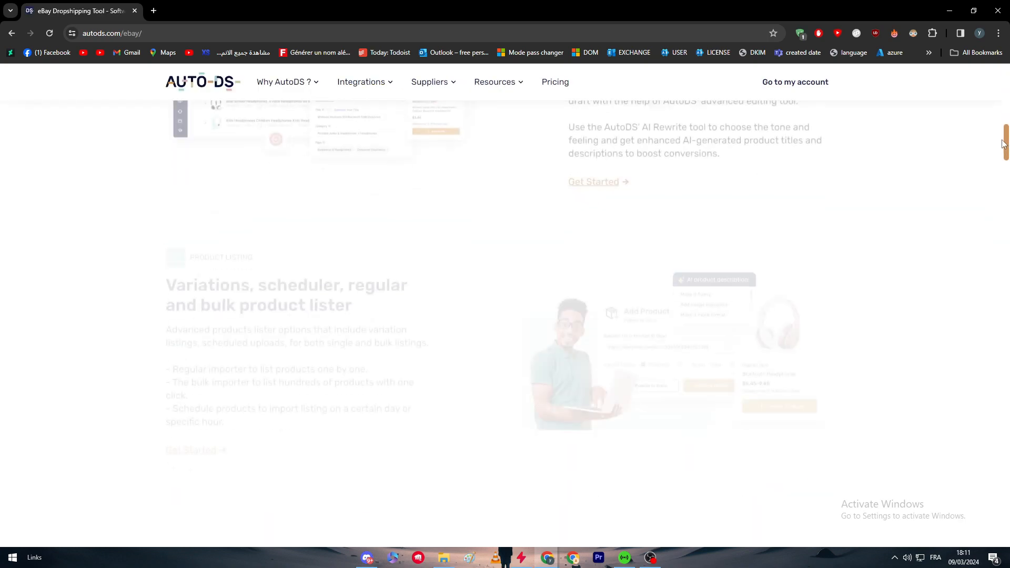
pyautogui.scroll(-3)
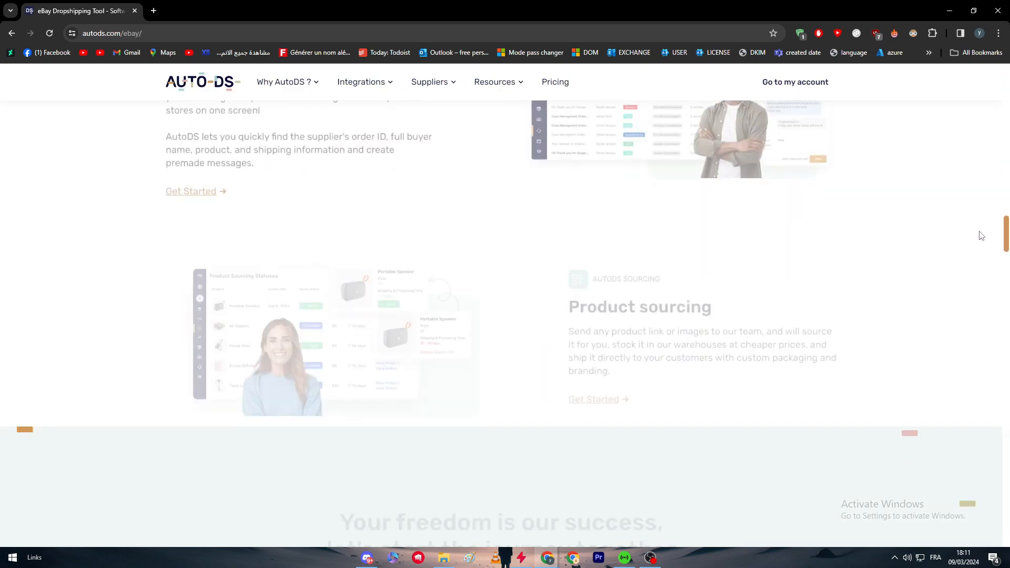
pyautogui.scroll(-3)
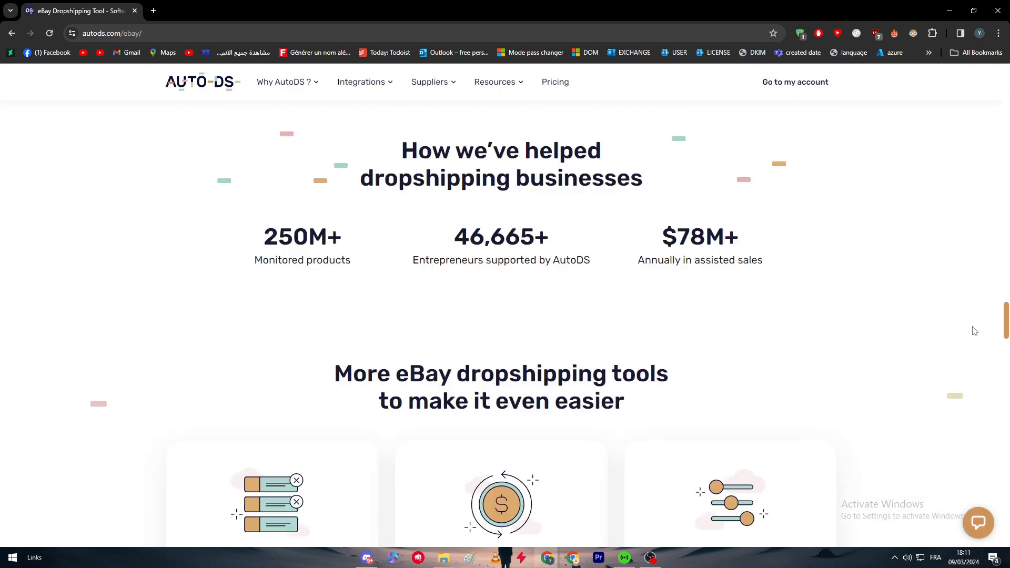
pyautogui.scroll(-3)
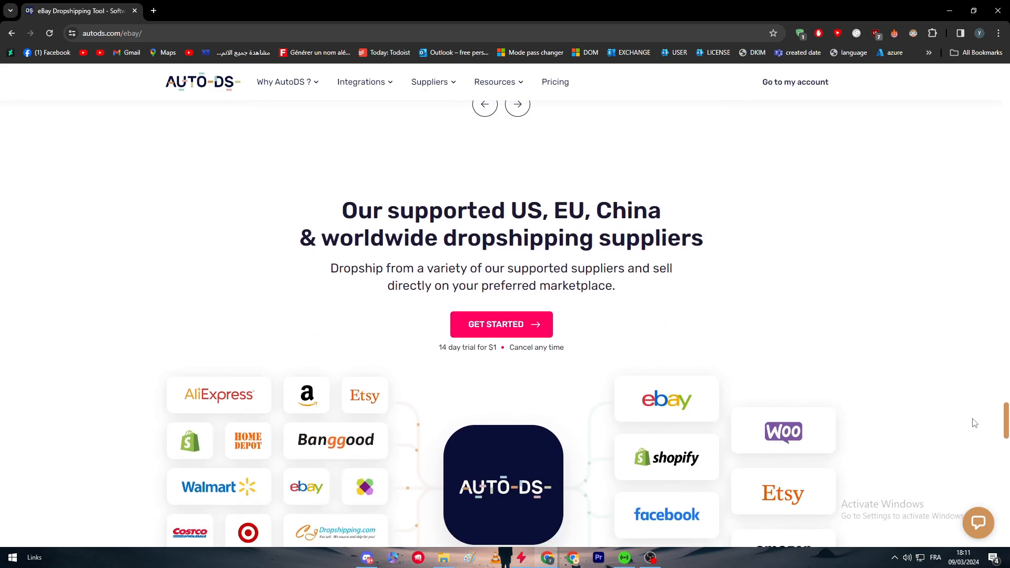
pyautogui.scroll(-3)
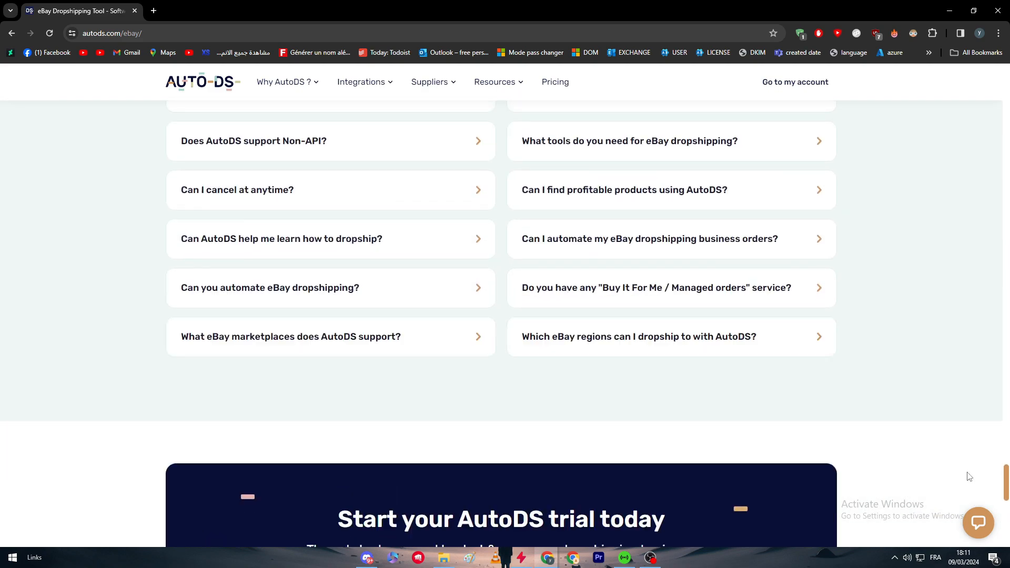
pyautogui.scroll(3)
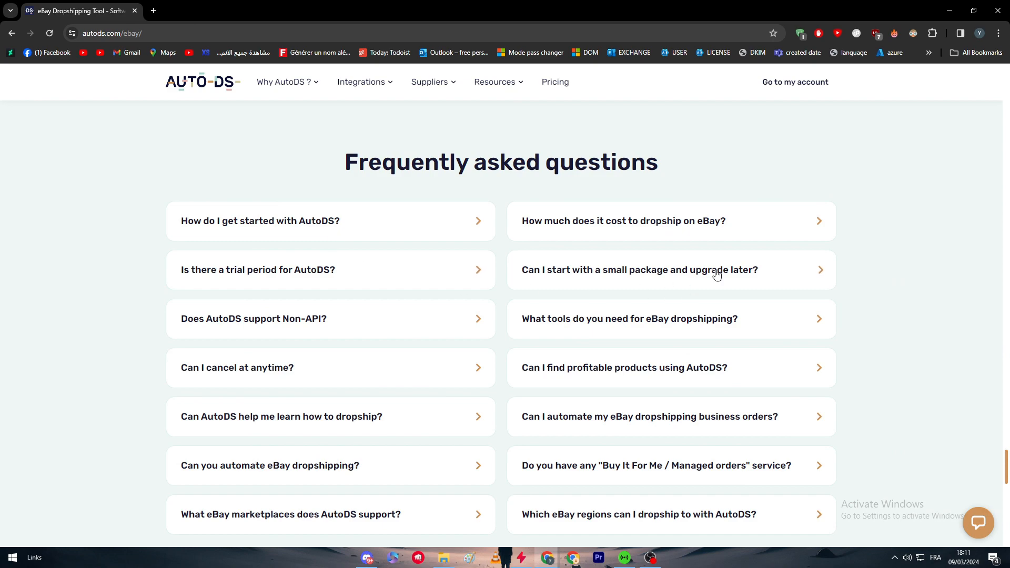
pyautogui.scroll(-3)
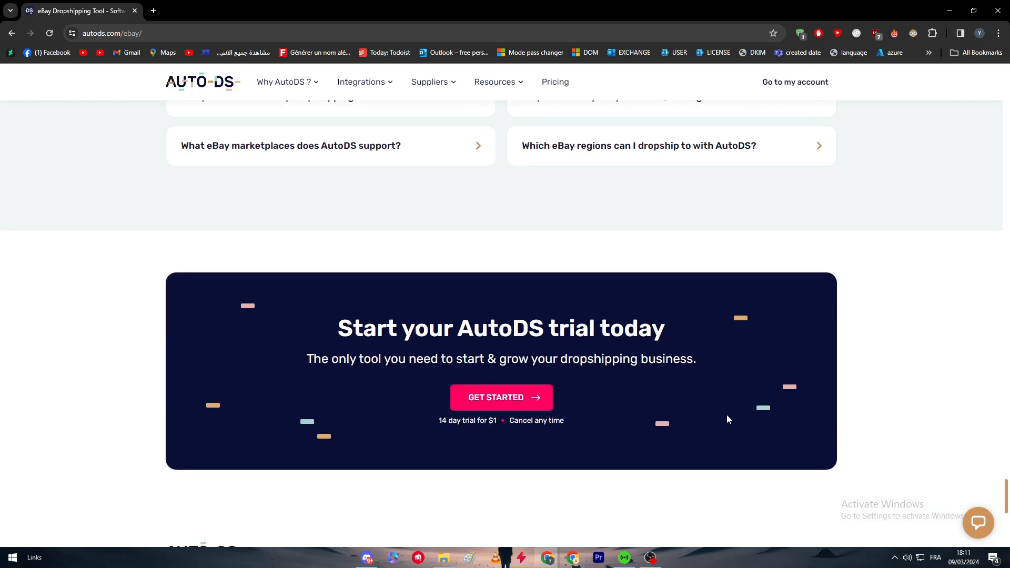
pyautogui.scroll(3)
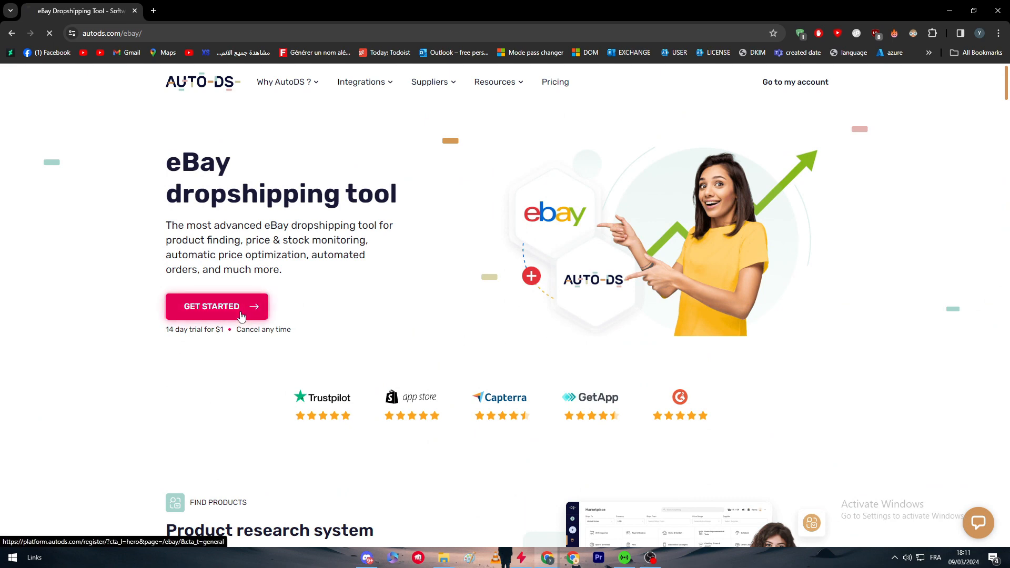
pyautogui.click(216, 306)
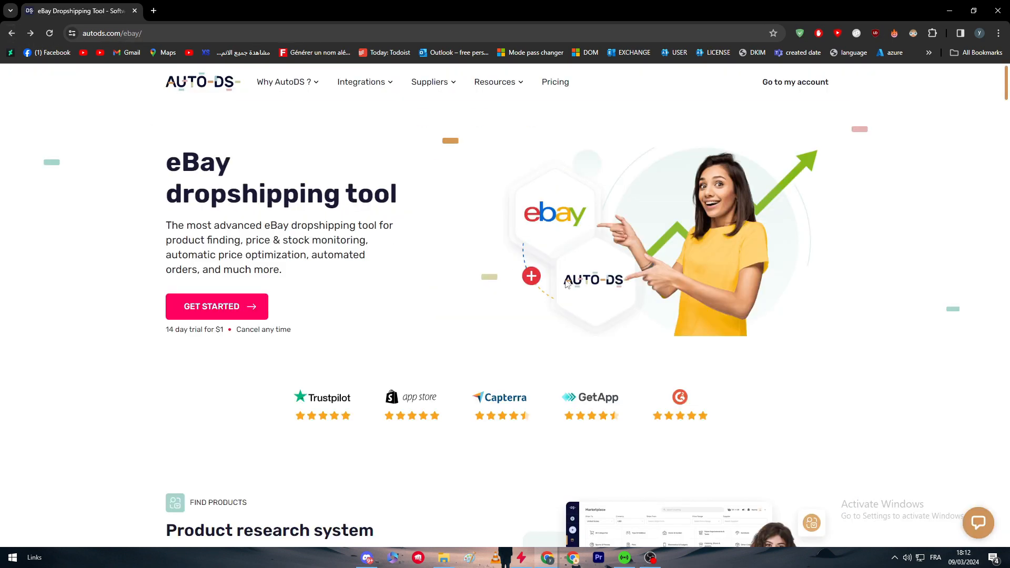
pyautogui.moveTo(549, 260)
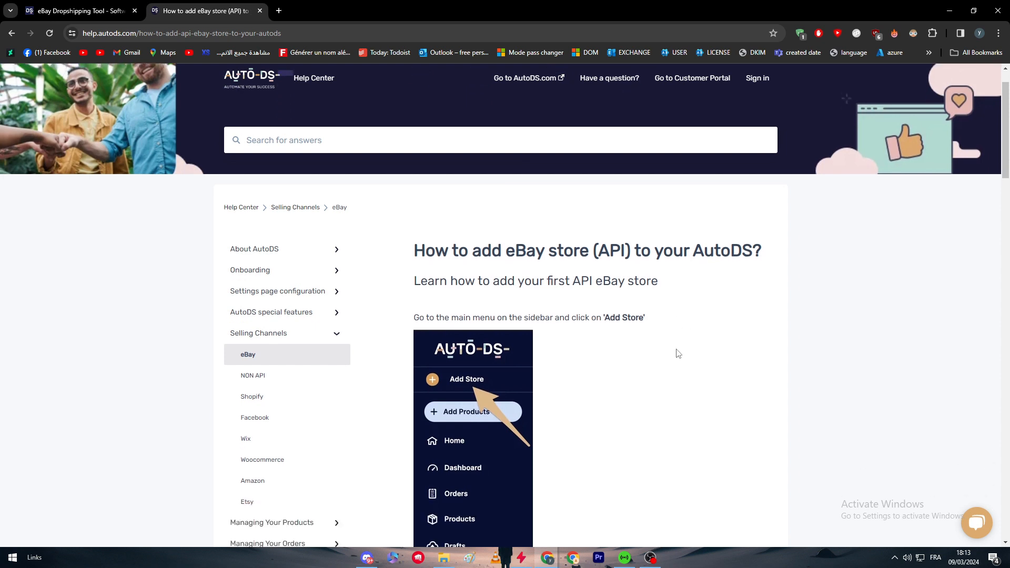
# - Read the 'How to add eBay store (API)' article down to its second 'Add Store' step
pyautogui.scroll(-3)
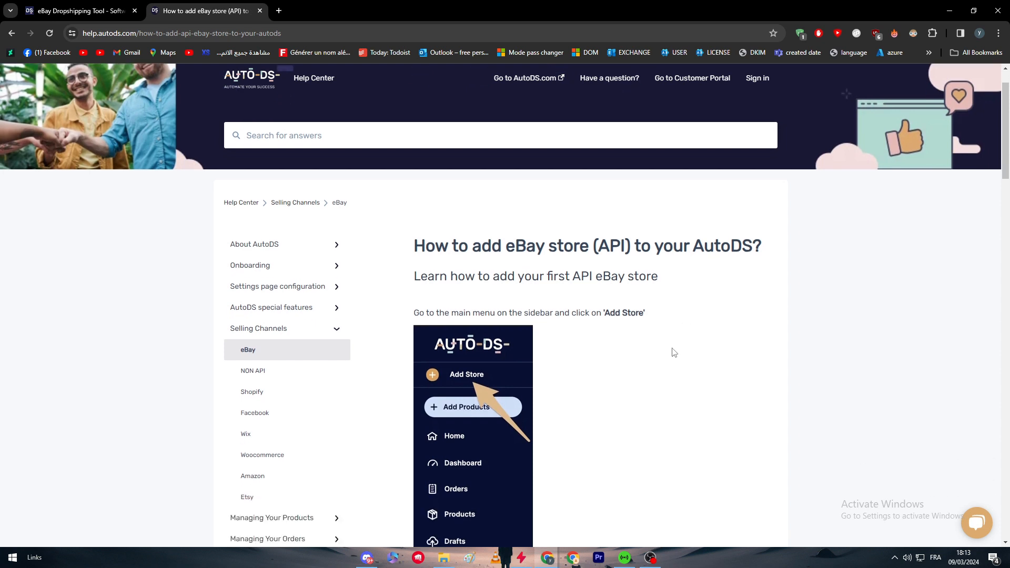
pyautogui.moveTo(665, 331)
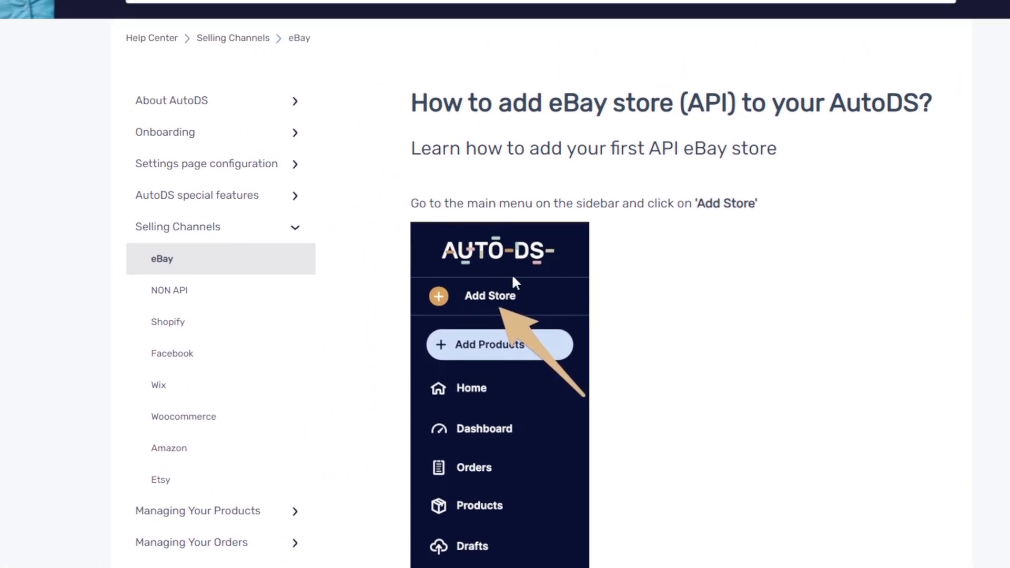
pyautogui.scroll(-3)
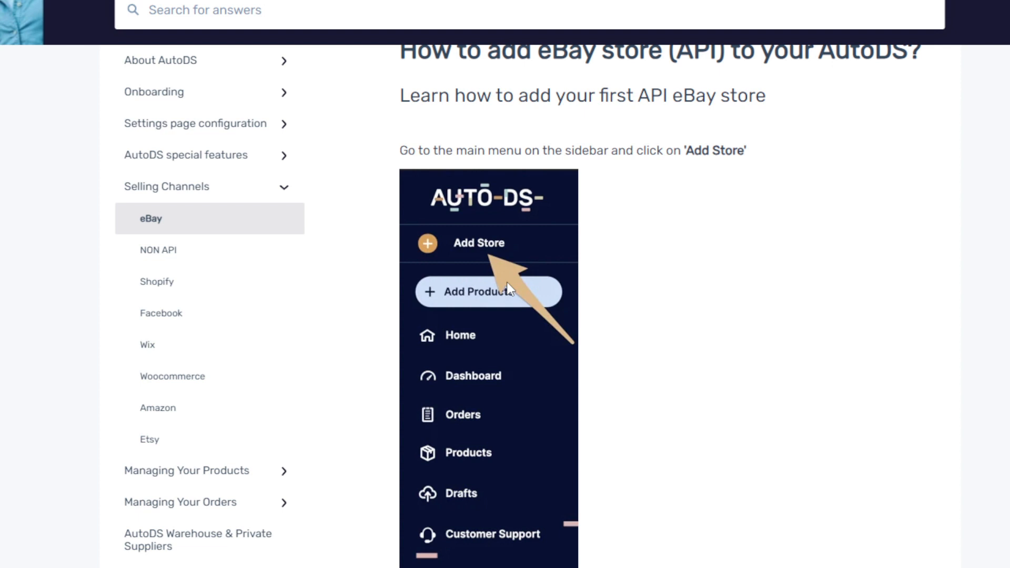
pyautogui.scroll(-3)
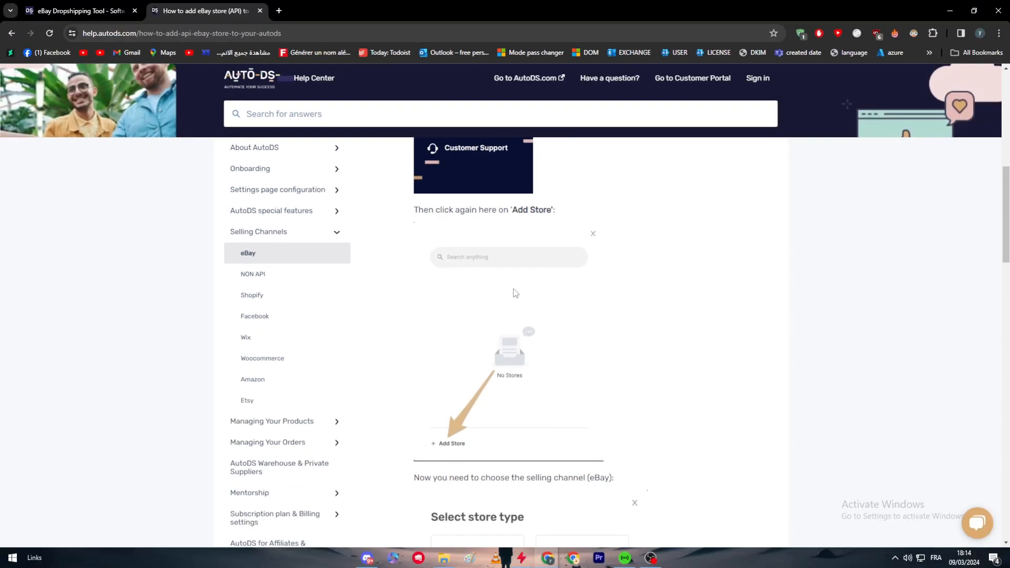
pyautogui.scroll(-3)
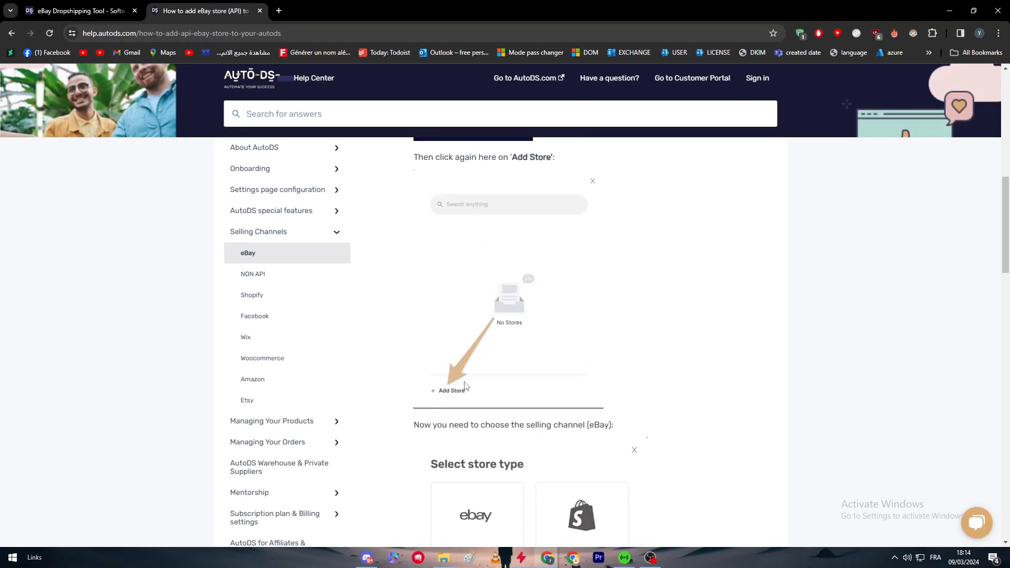
pyautogui.moveTo(468, 414)
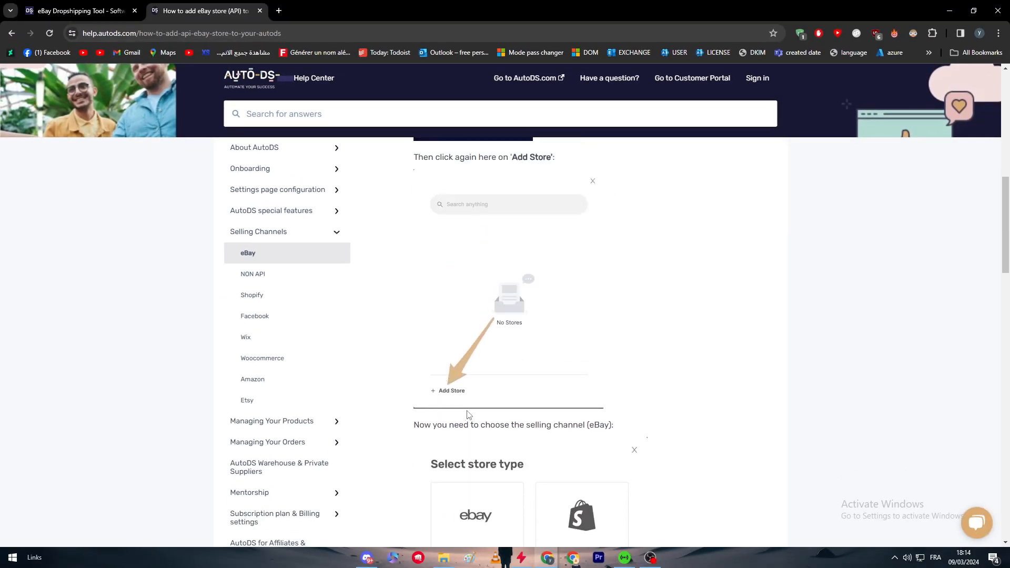
pyautogui.scroll(-3)
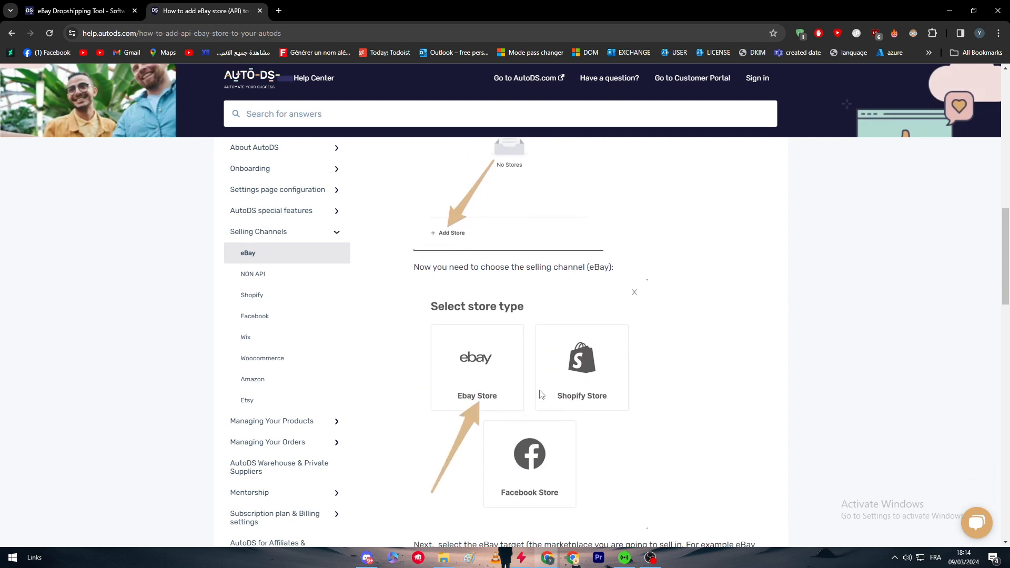
pyautogui.scroll(-3)
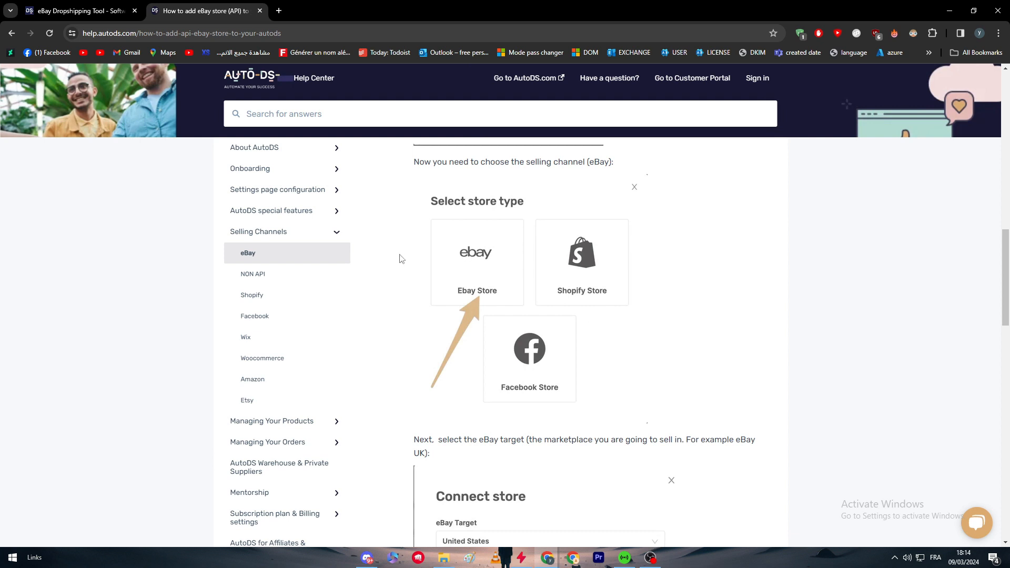
pyautogui.moveTo(680, 397)
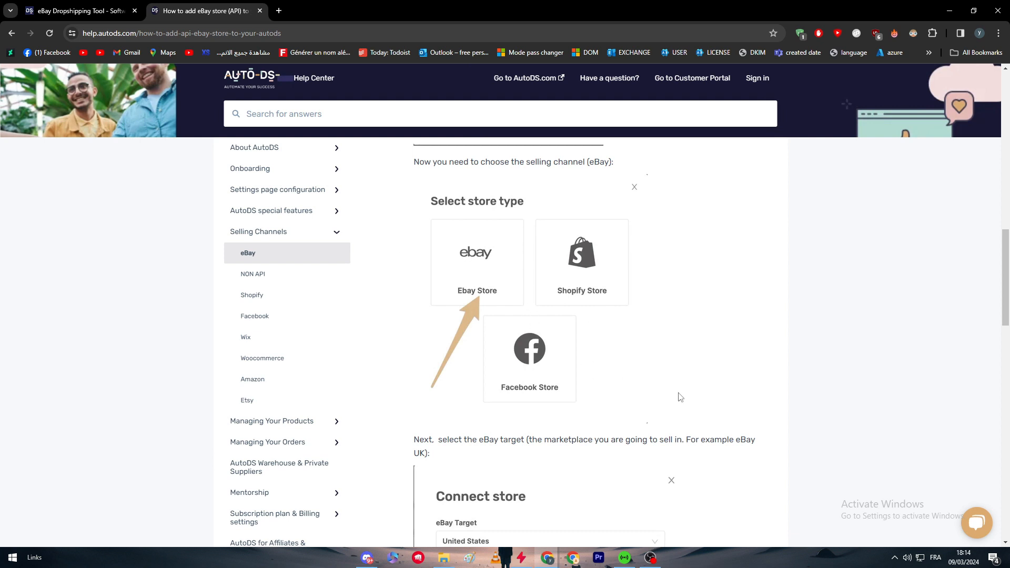
pyautogui.scroll(-3)
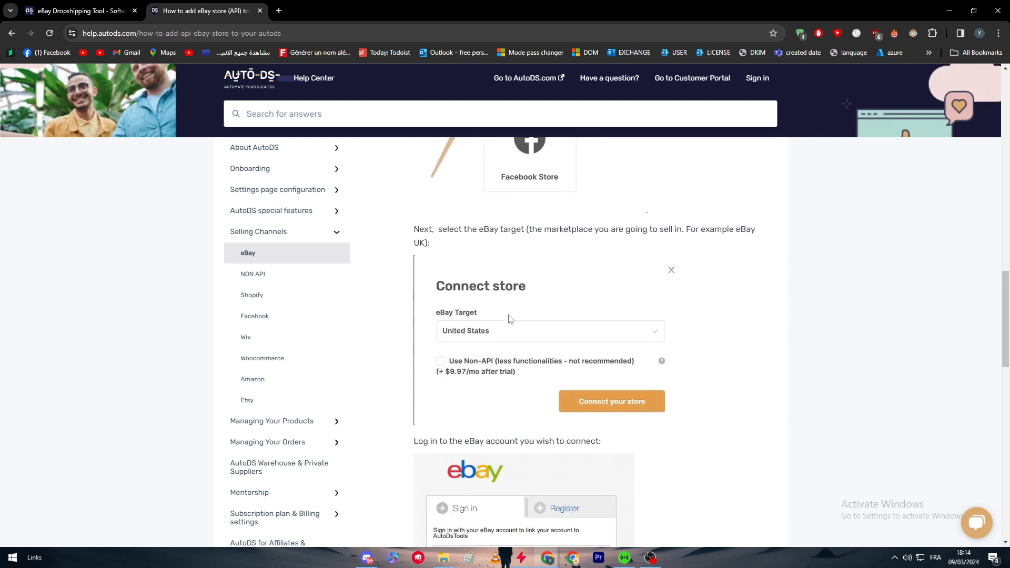
pyautogui.moveTo(569, 289)
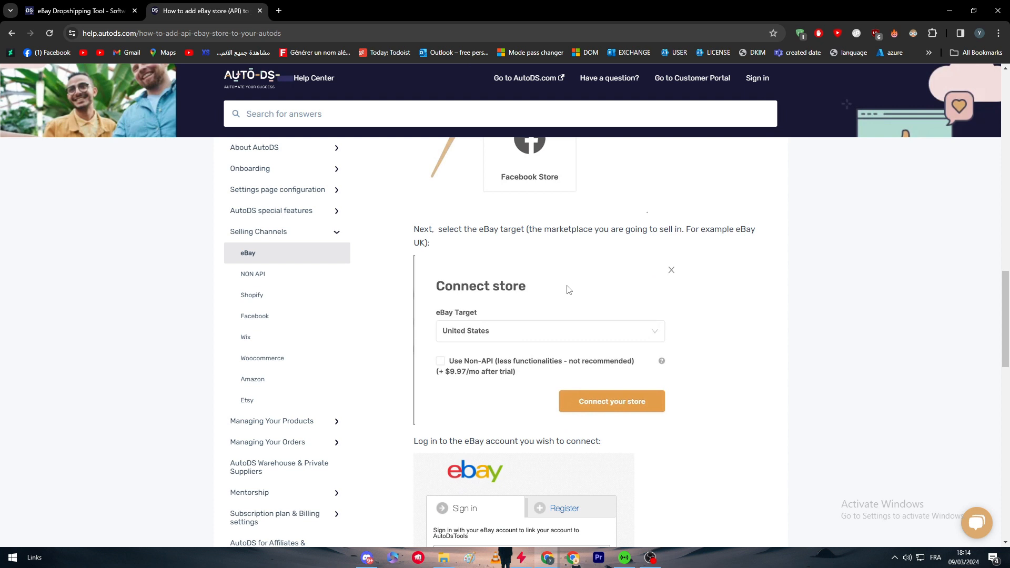
pyautogui.moveTo(503, 349)
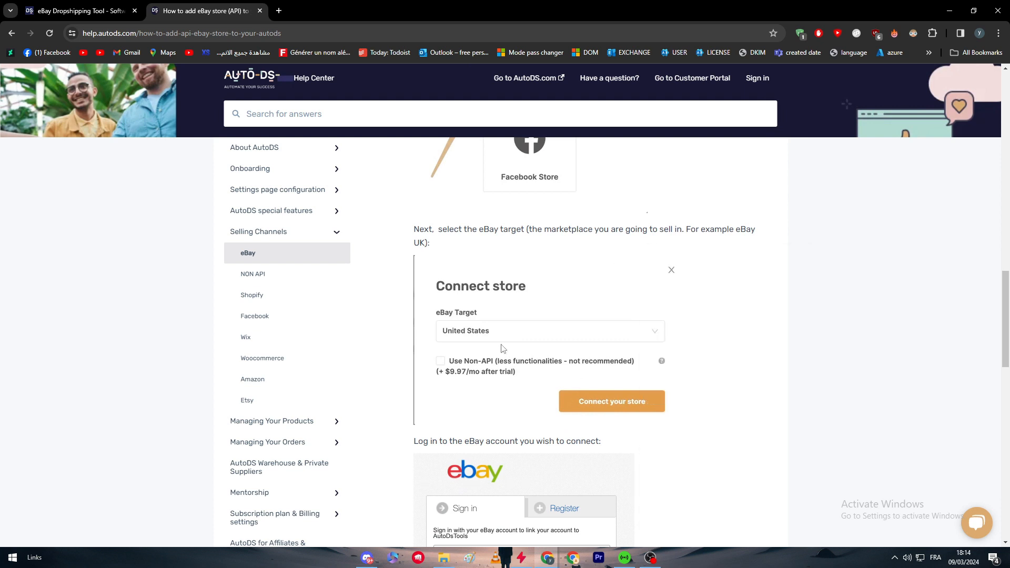
pyautogui.scroll(-3)
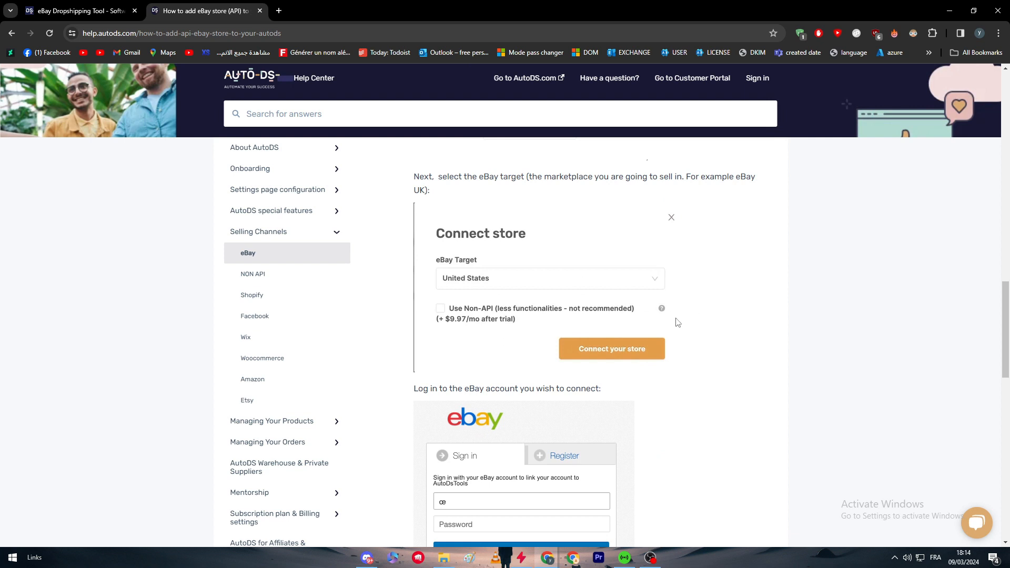
pyautogui.scroll(-3)
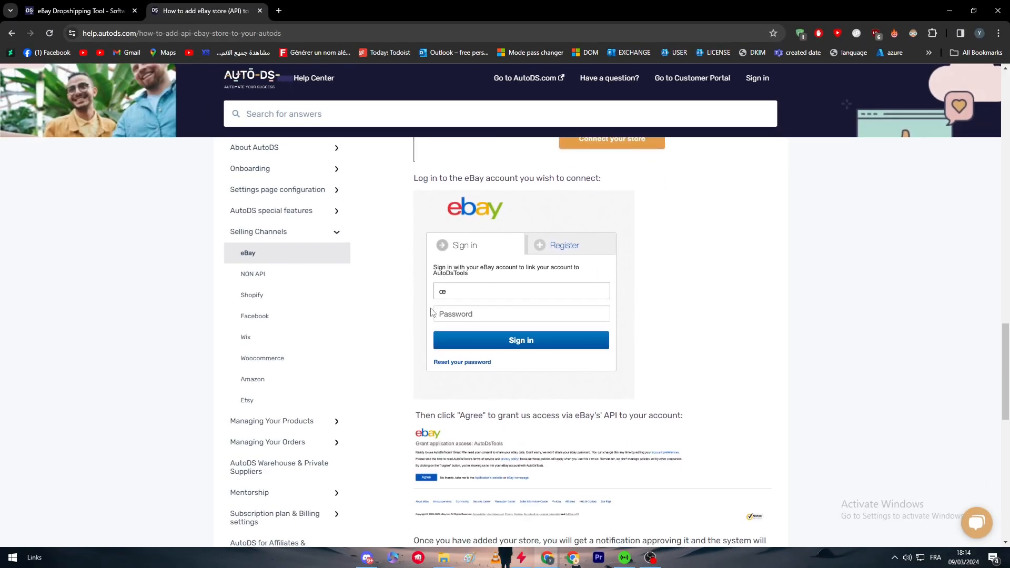
pyautogui.moveTo(537, 299)
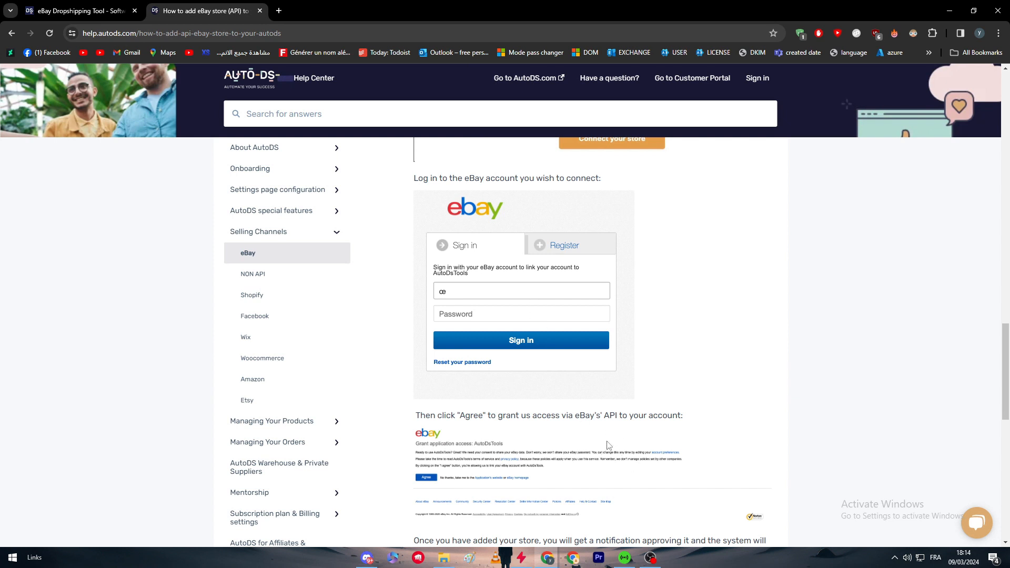
pyautogui.scroll(-3)
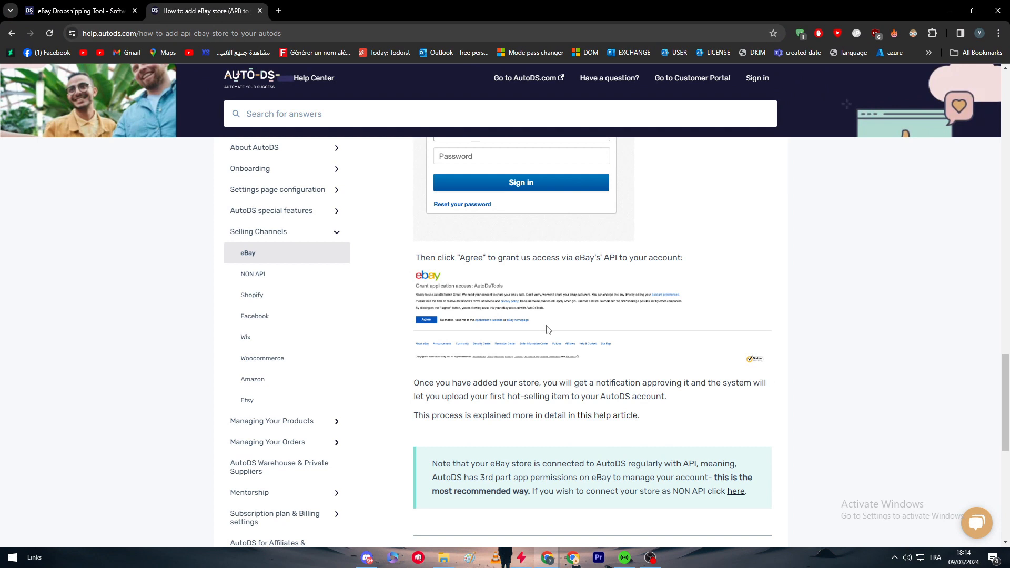
pyautogui.moveTo(542, 338)
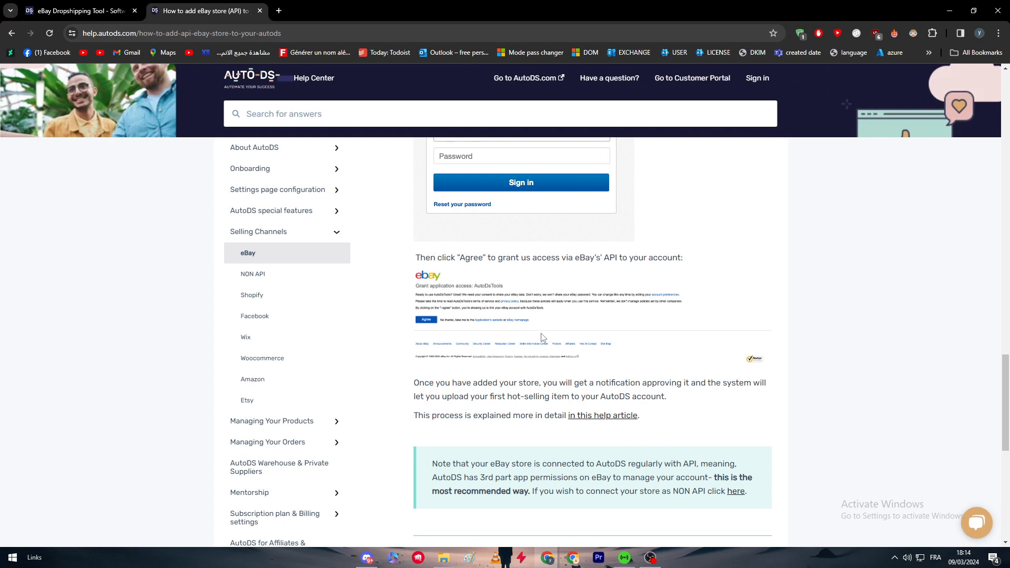
pyautogui.scroll(-3)
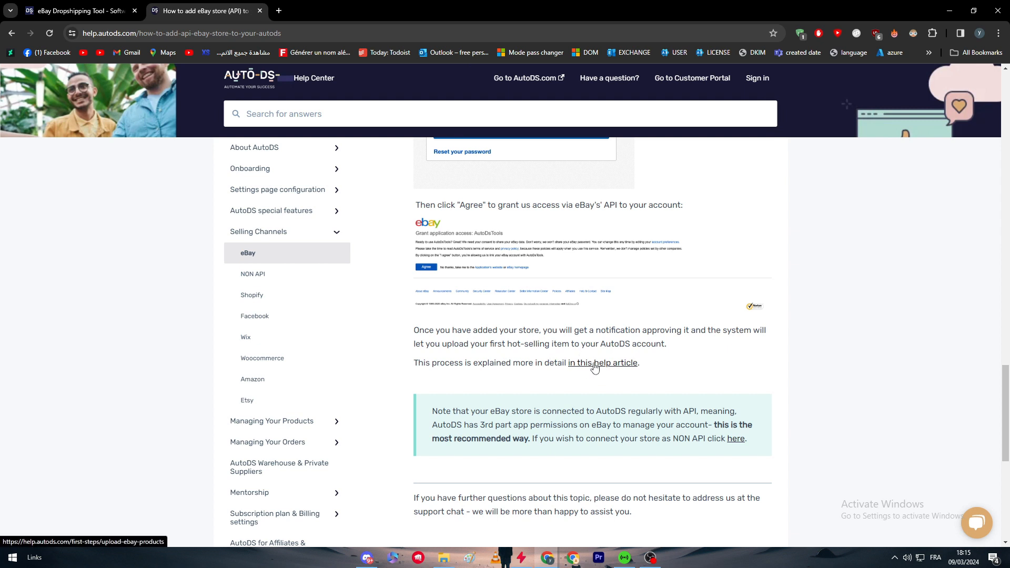
pyautogui.click(602, 362)
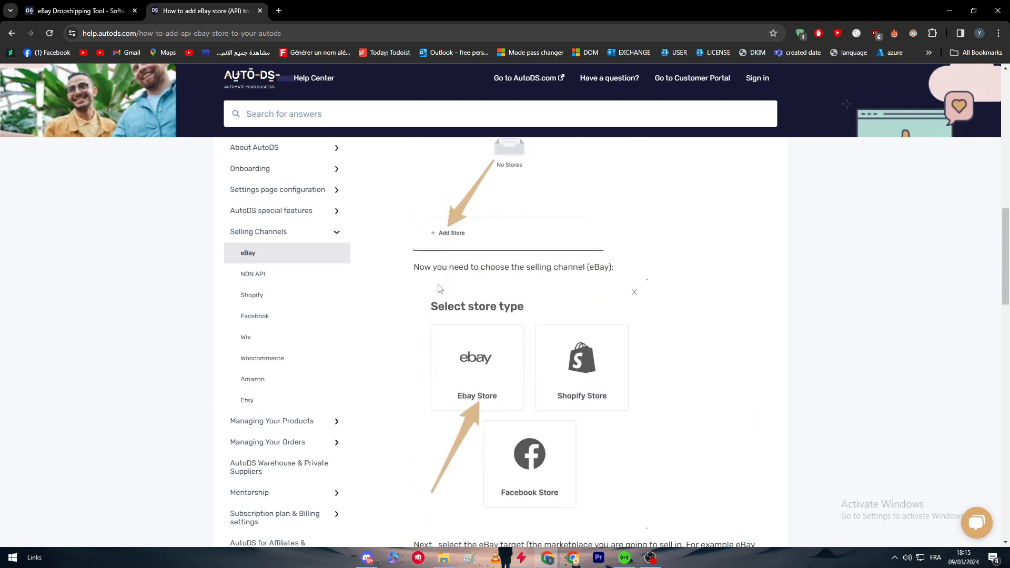
pyautogui.moveTo(437, 281)
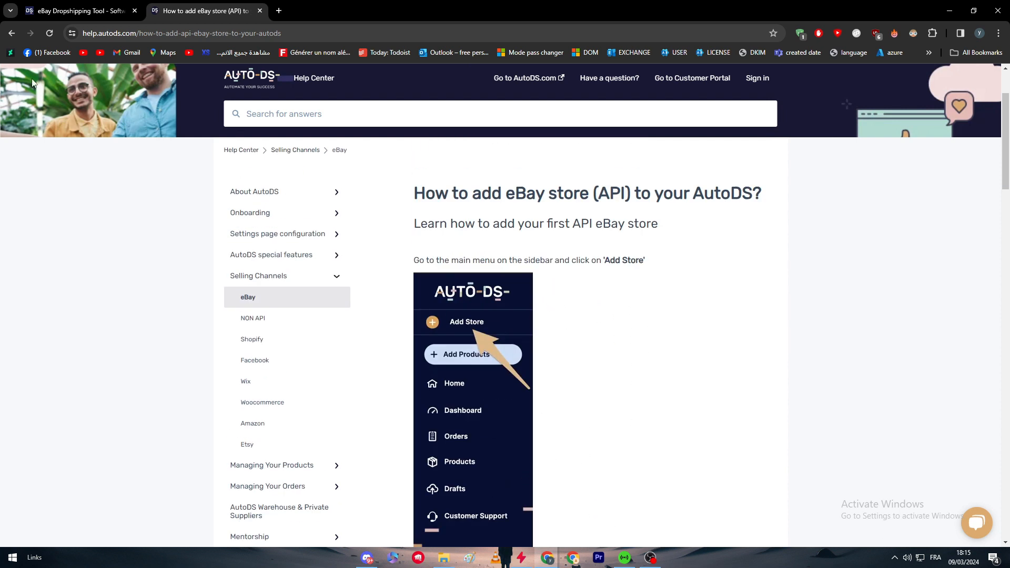
pyautogui.scroll(-3)
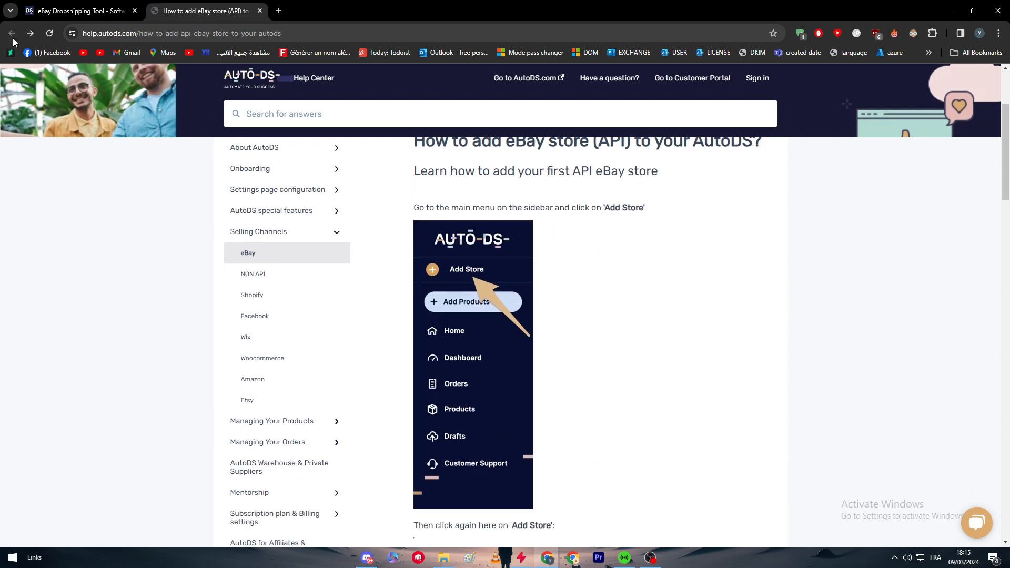